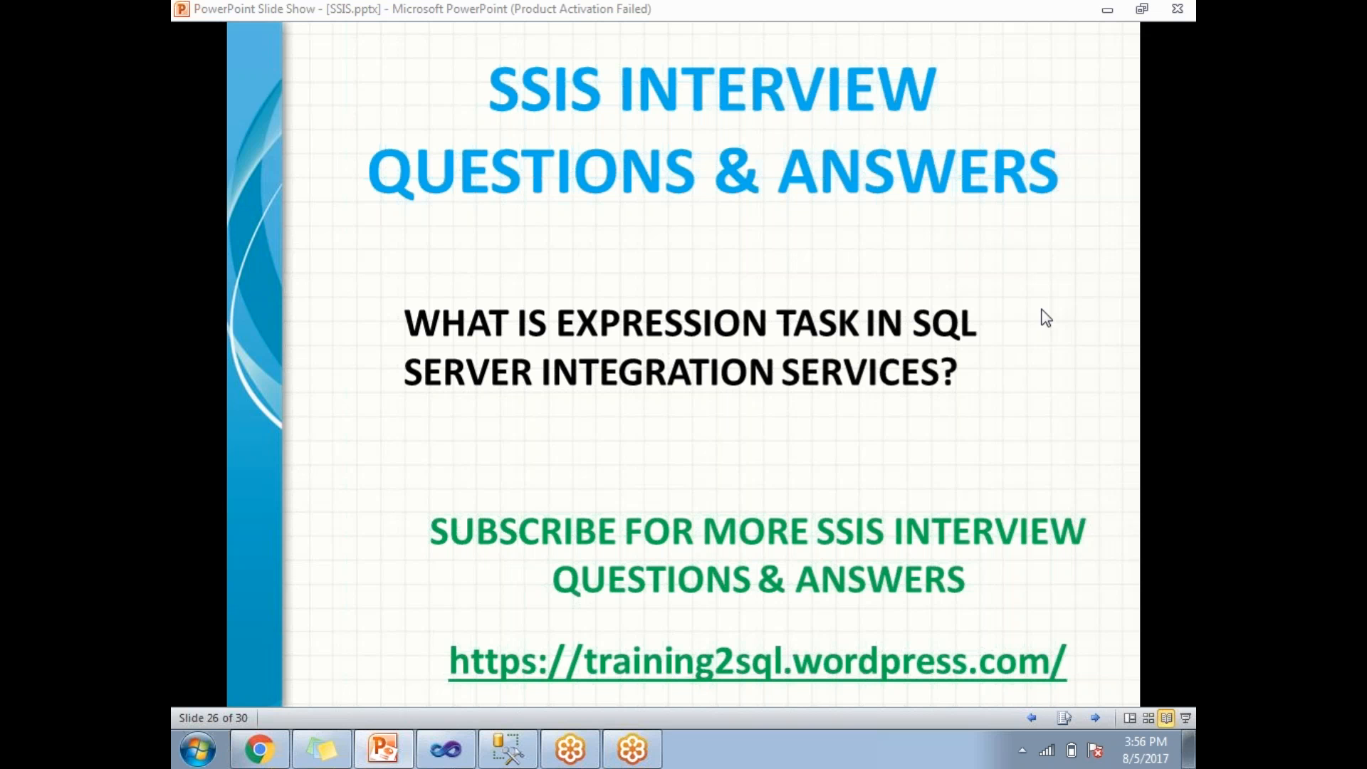
mouse_move(964, 312)
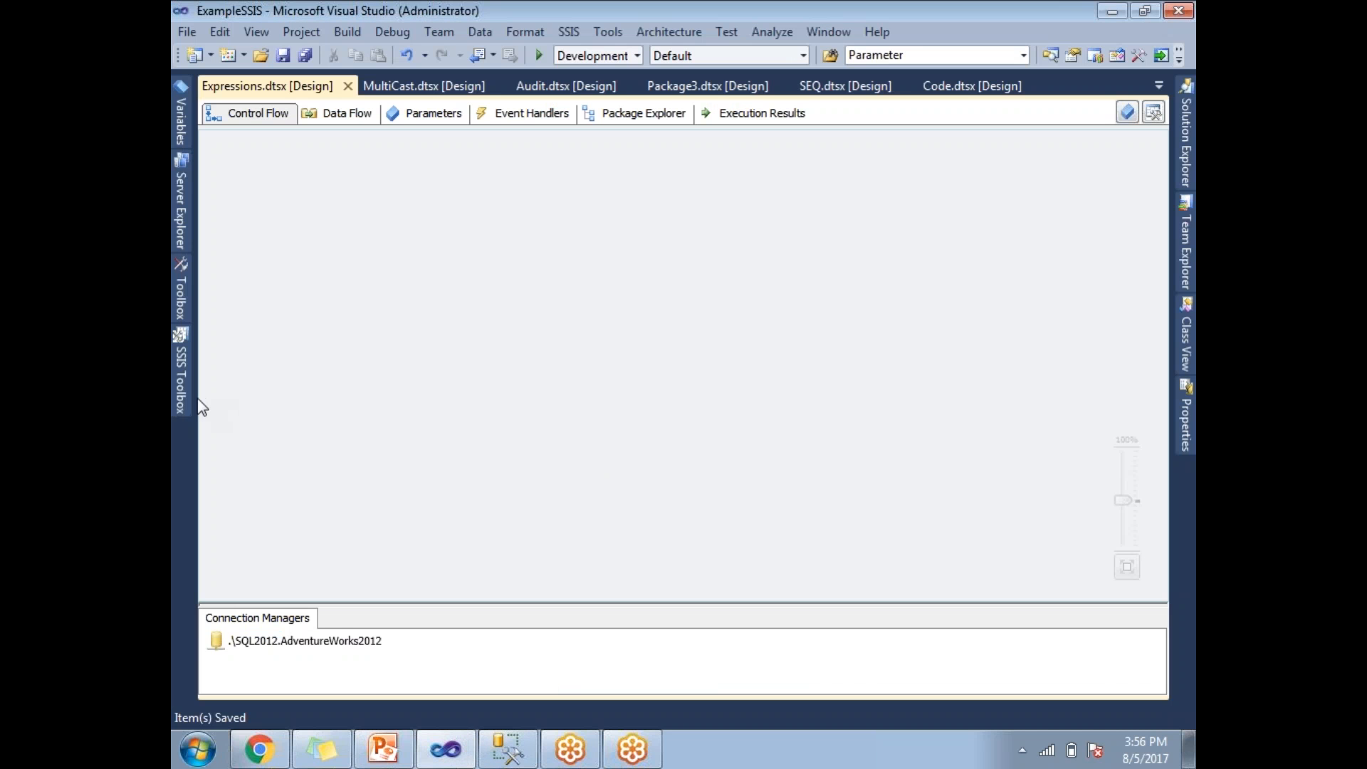
Step: Drag an Expression Task from the SSIS Toolbox onto the Control Flow canvas
left_click(180, 376)
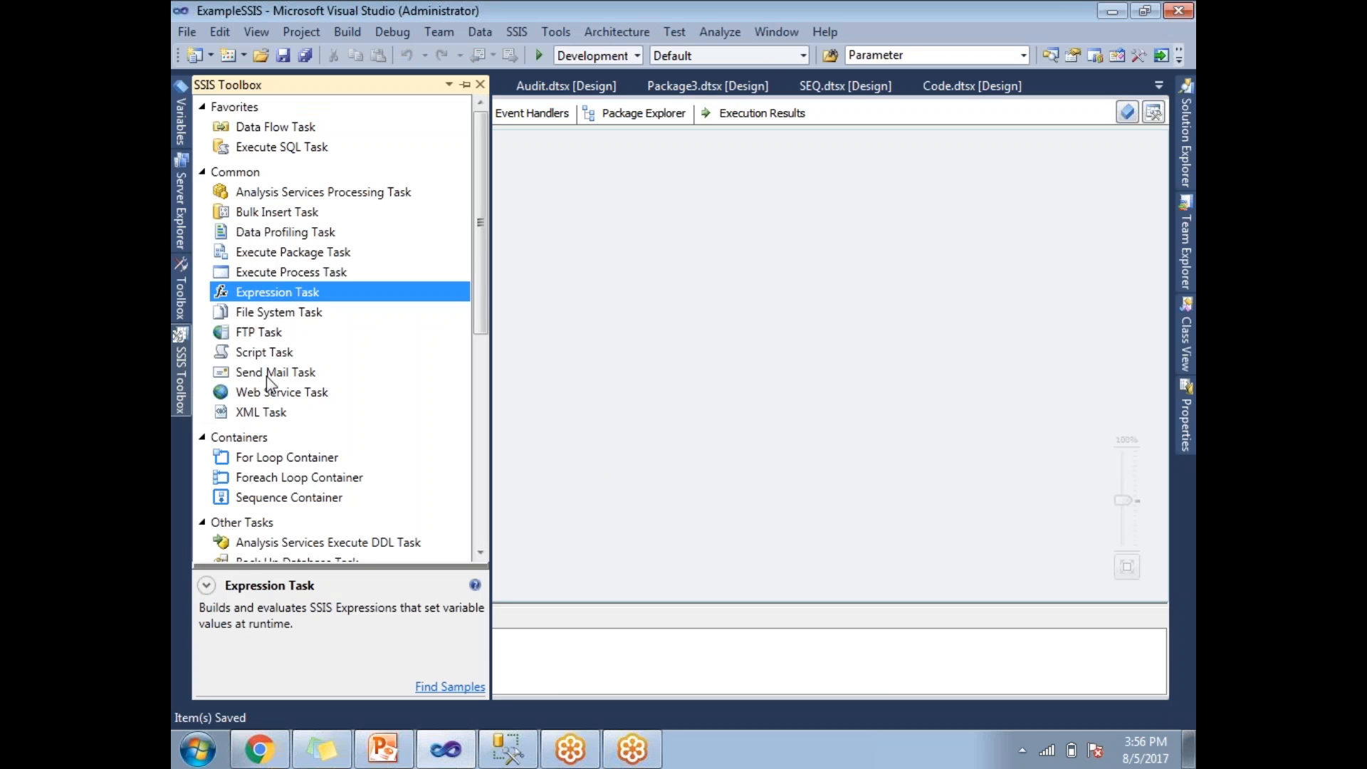
mouse_move(299, 229)
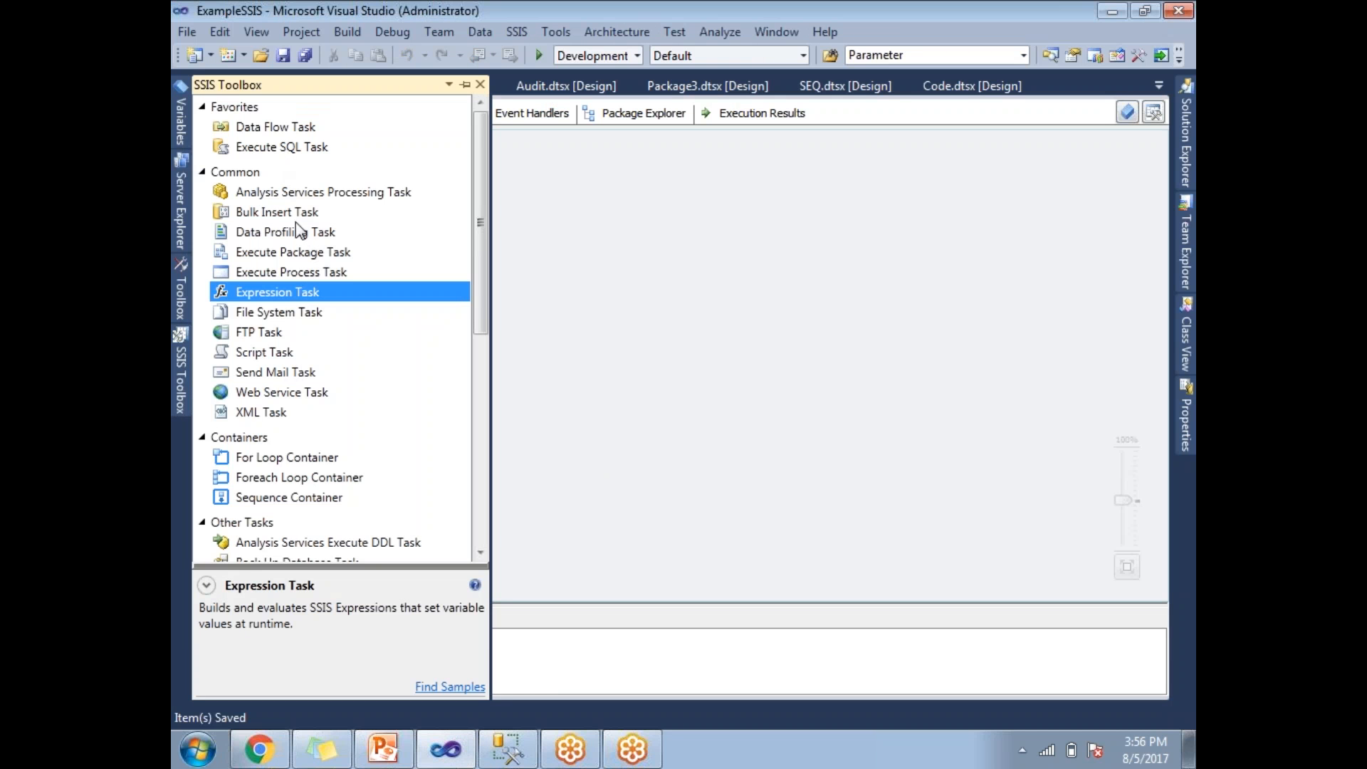
mouse_move(287, 316)
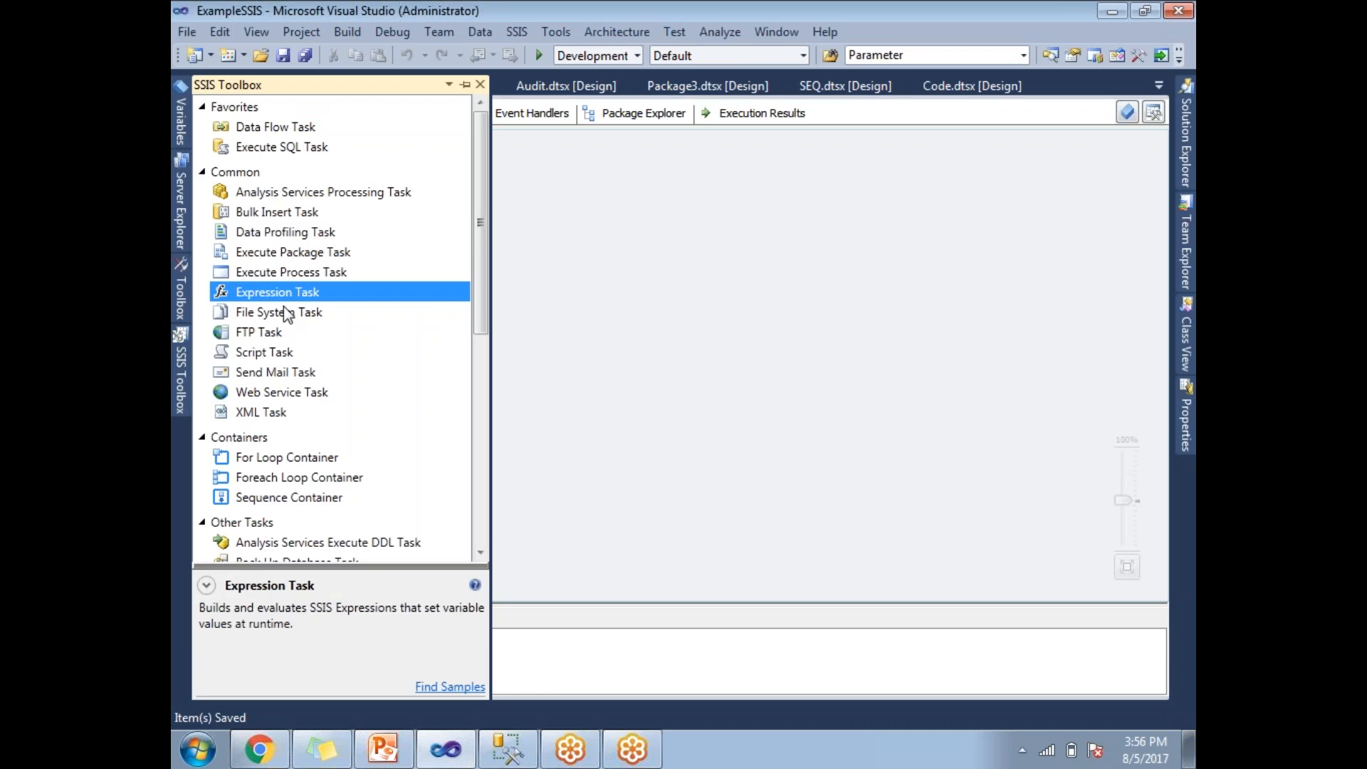
mouse_move(244, 190)
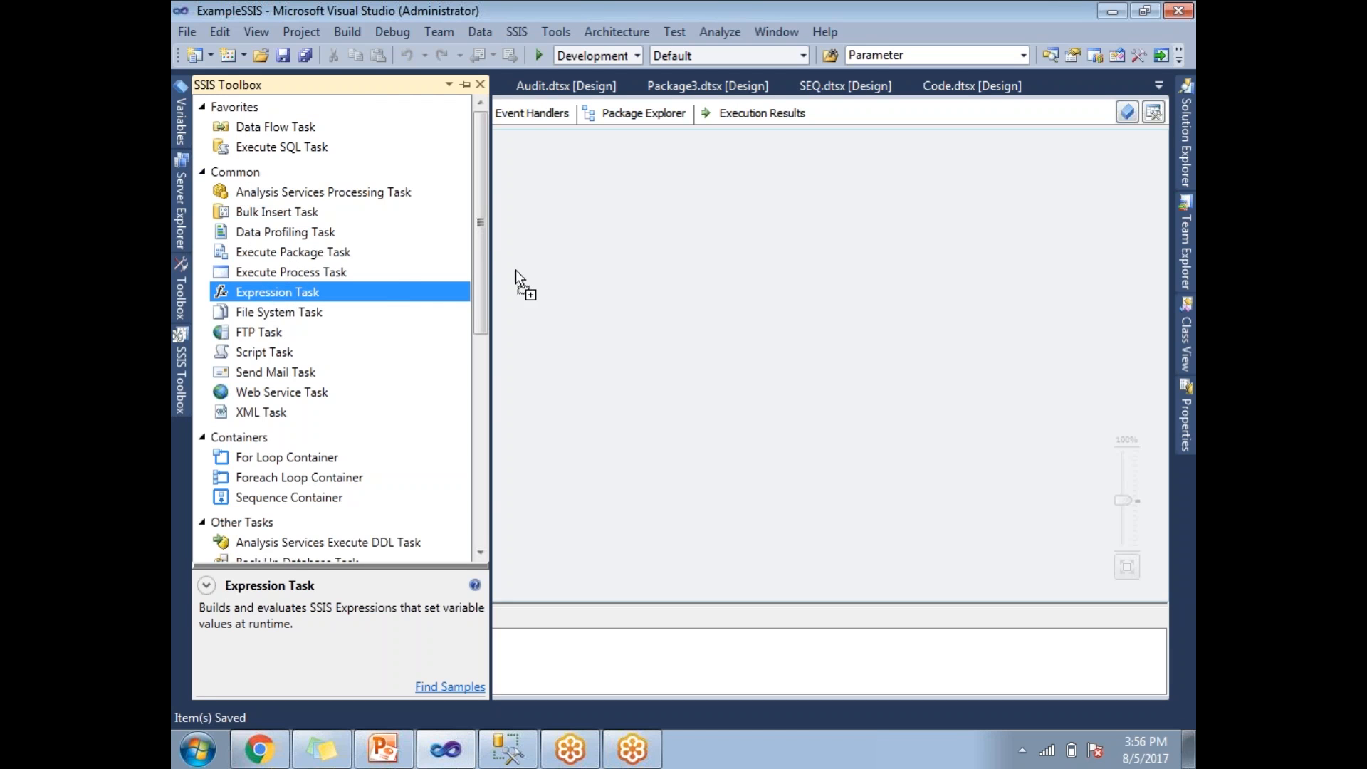
left_click_drag(277, 291, 599, 291)
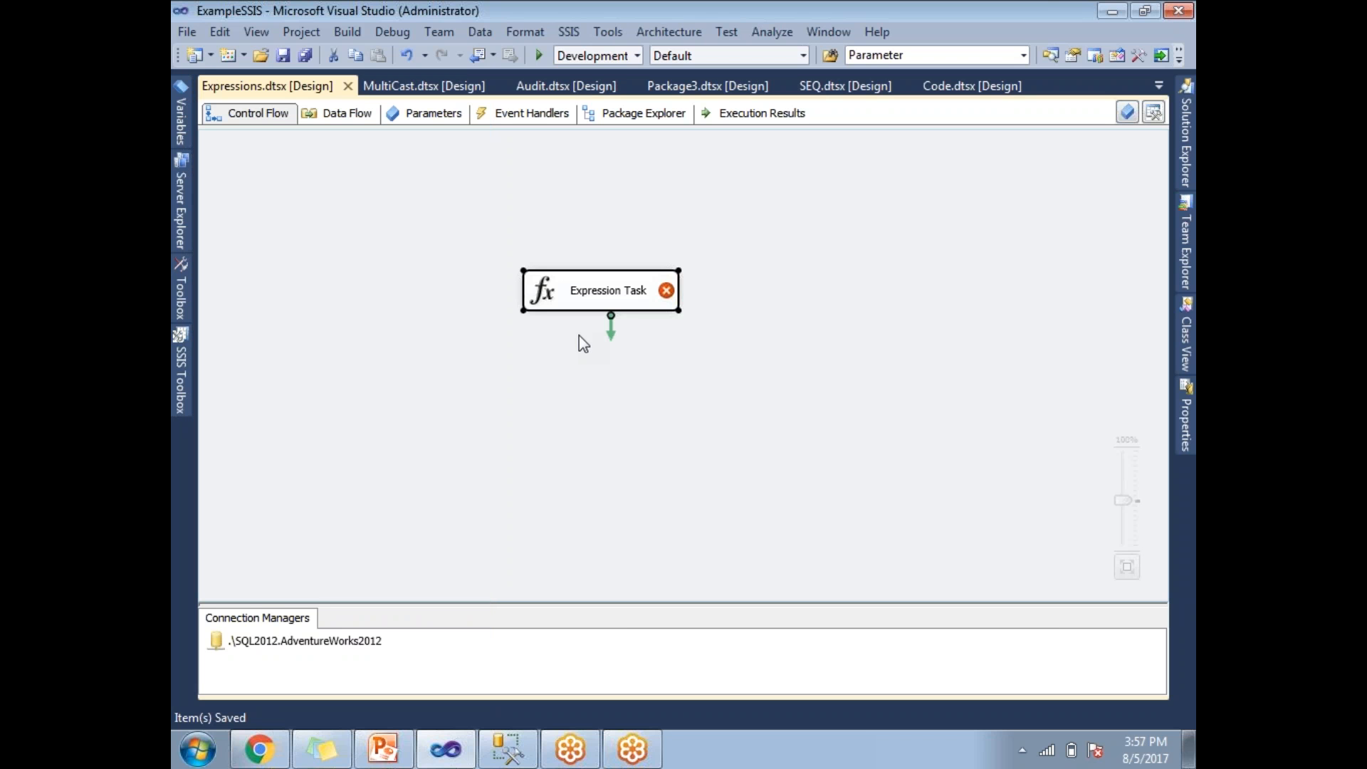
left_click(330, 292)
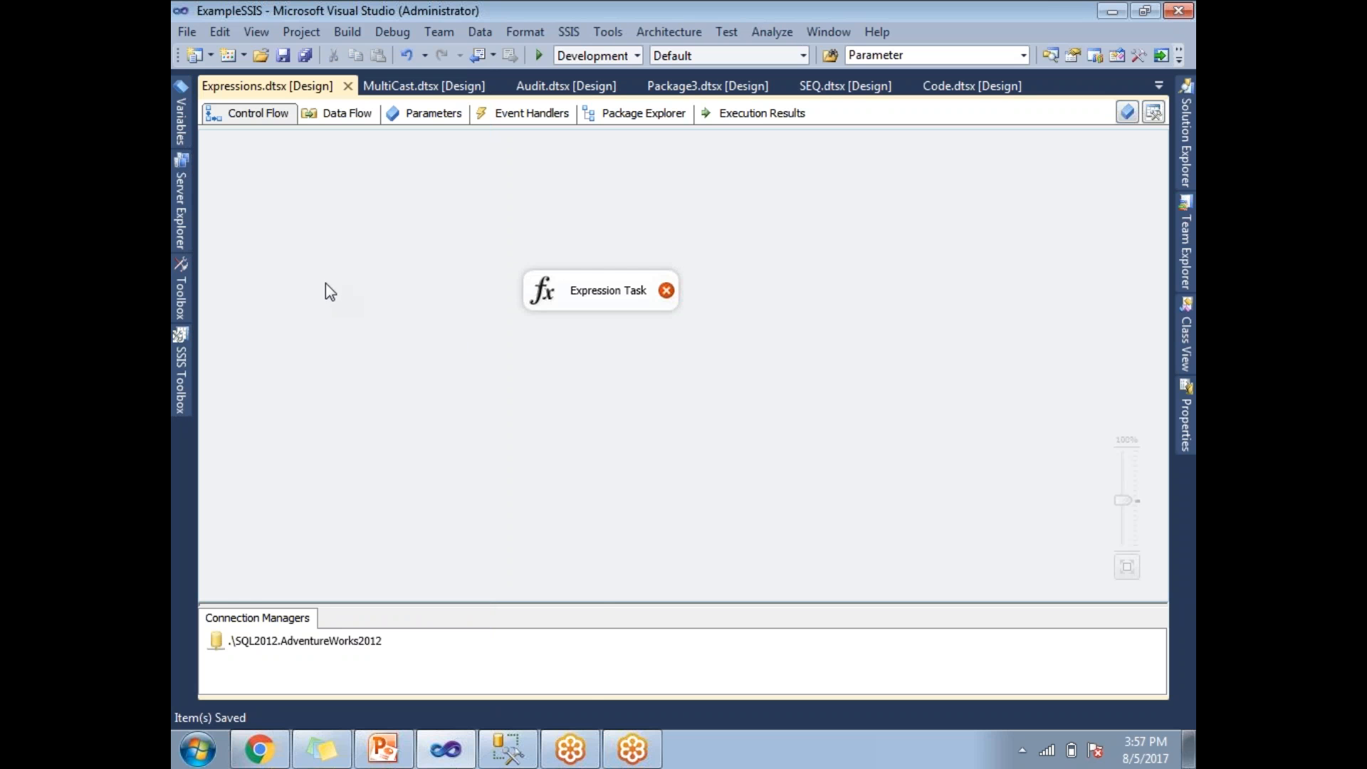
right_click(330, 291)
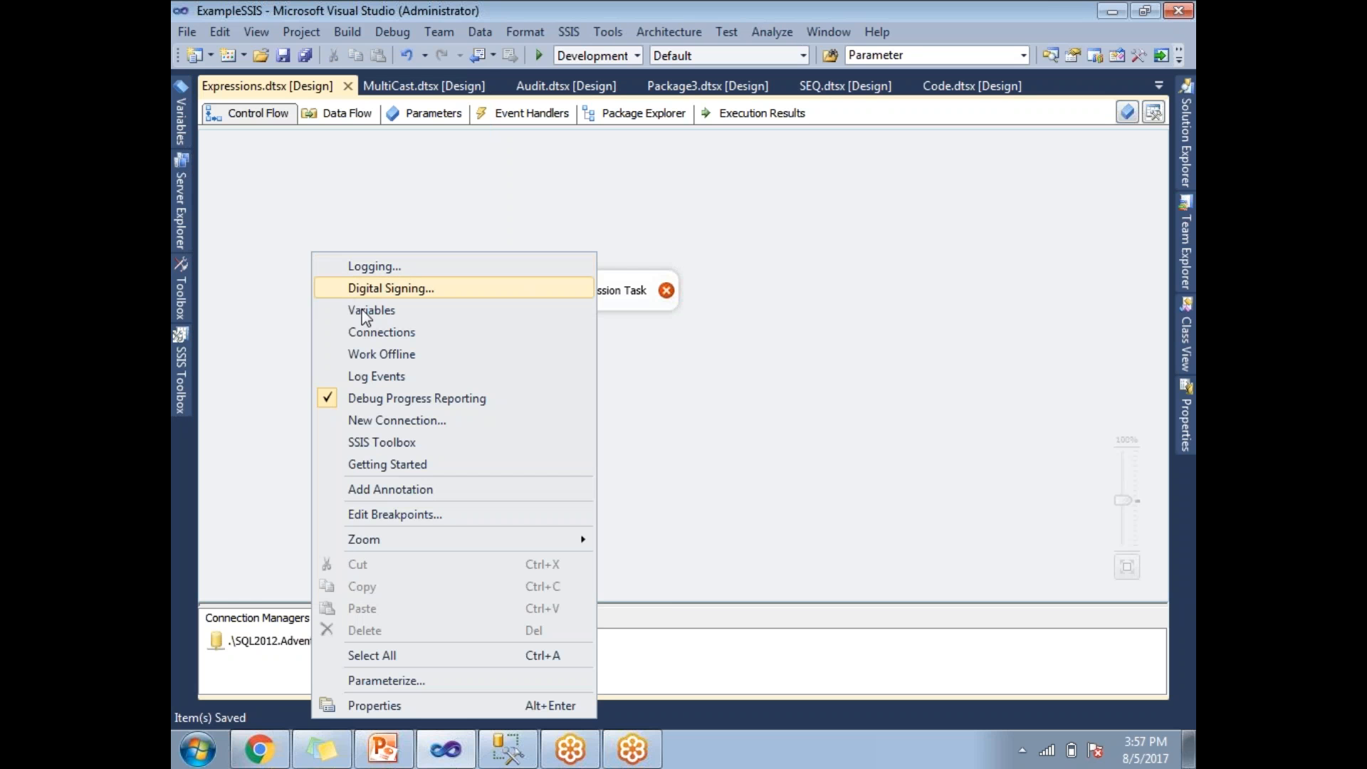
left_click(371, 310)
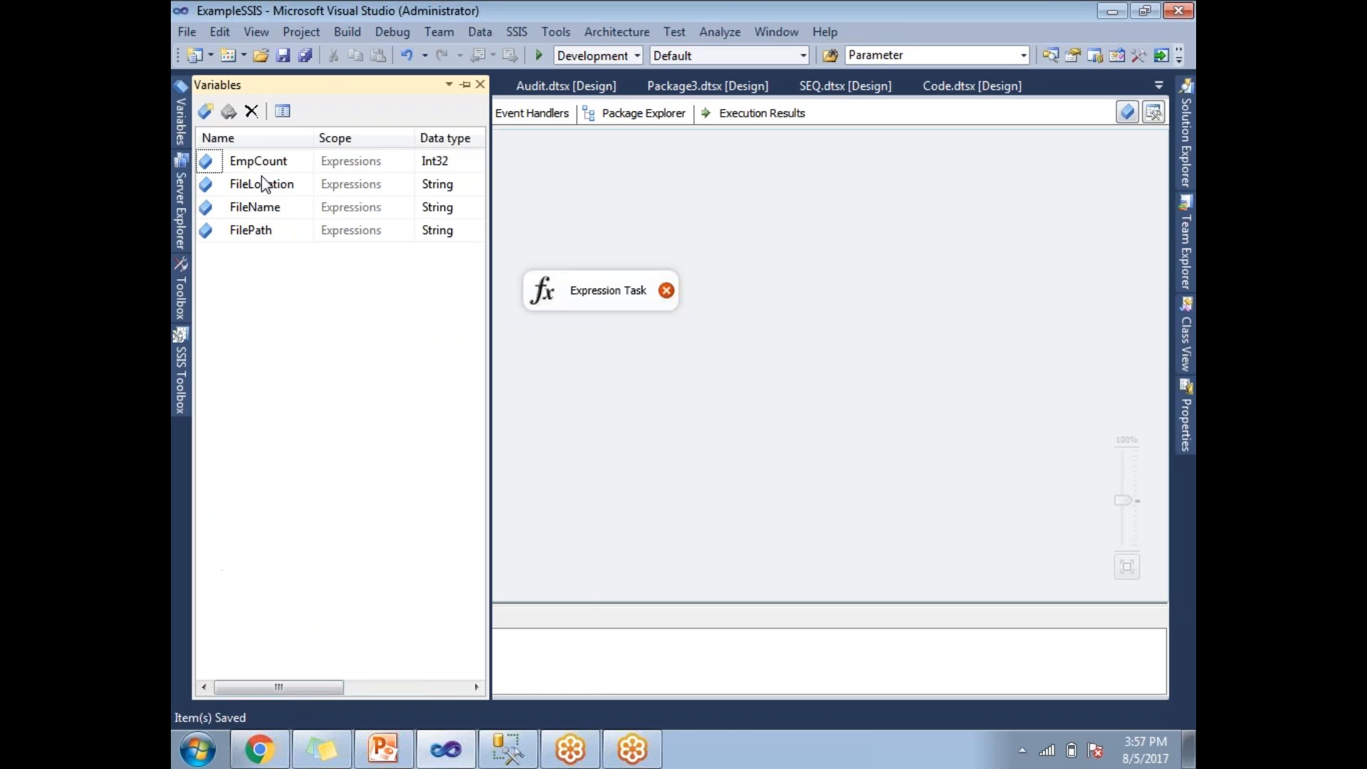
left_click(255, 207)
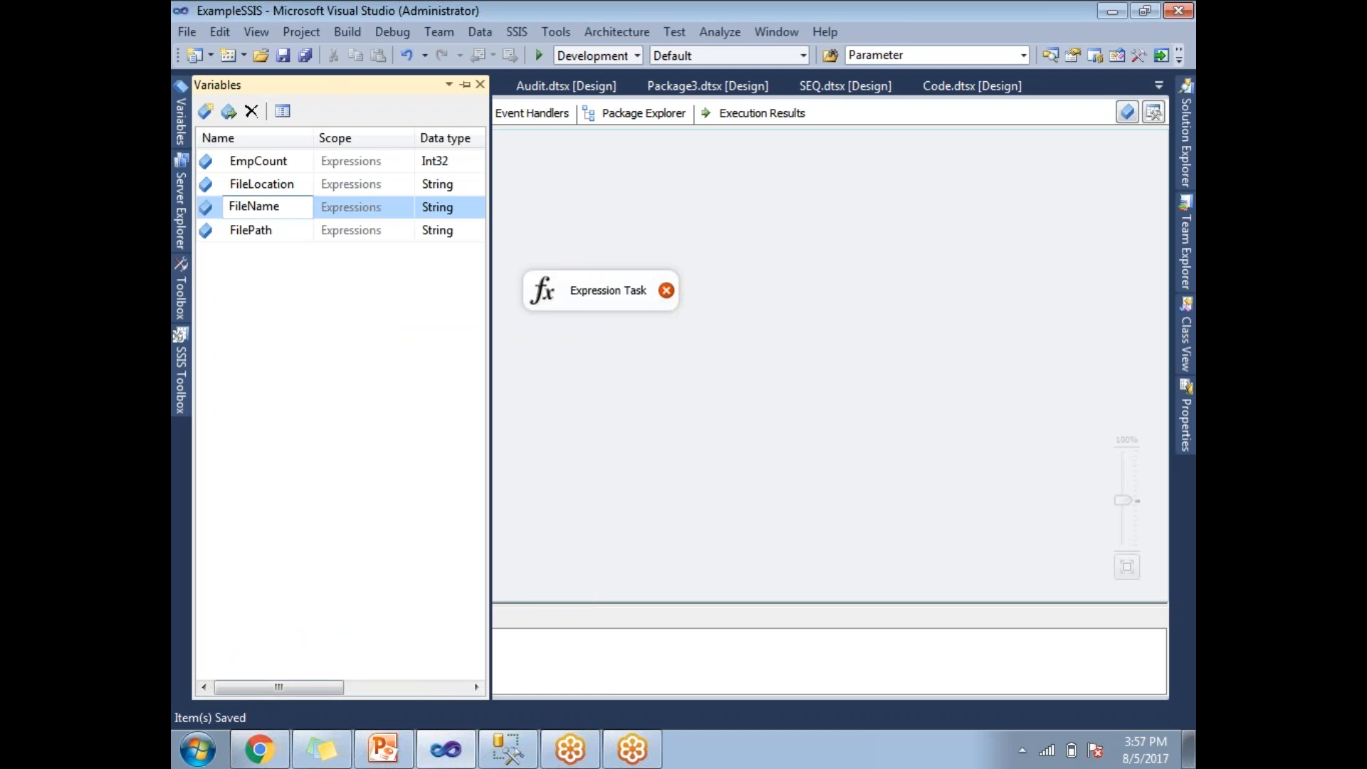
left_click(250, 229)
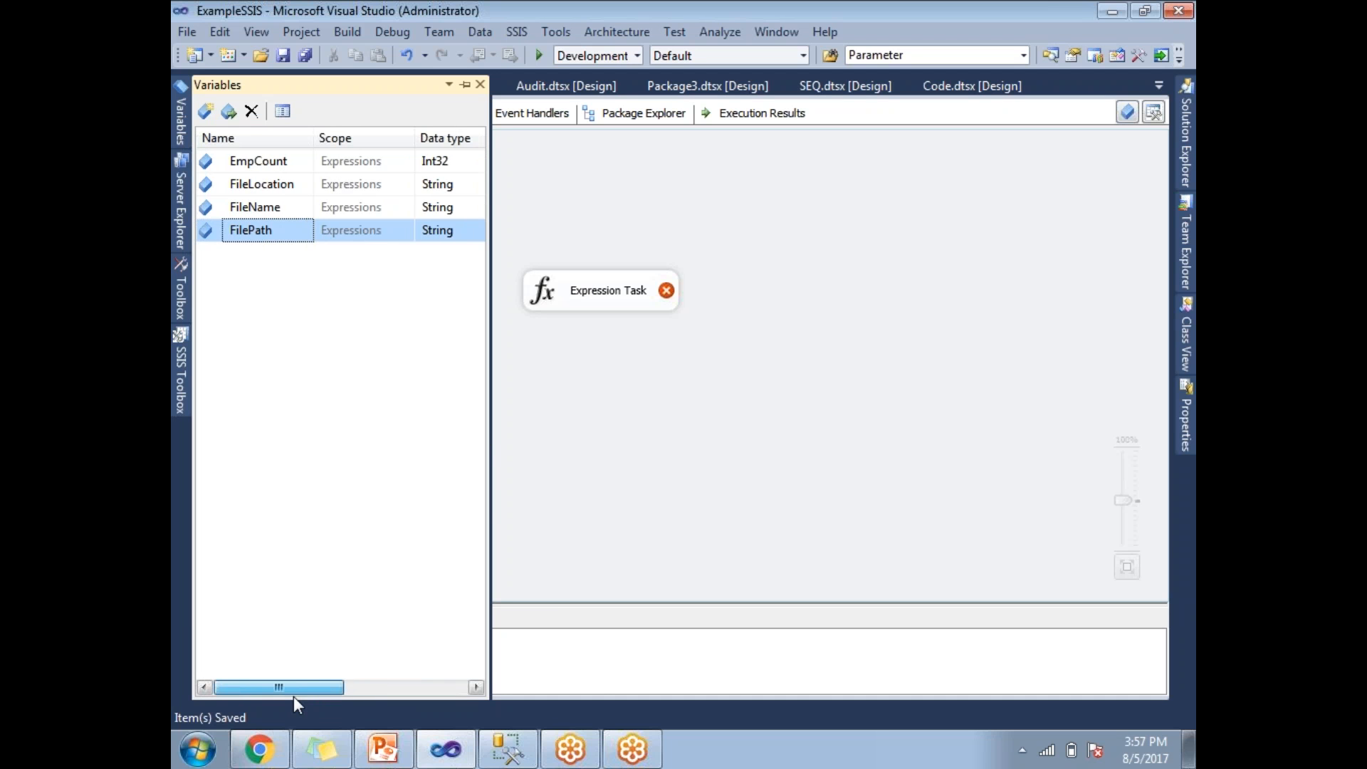
mouse_move(365, 642)
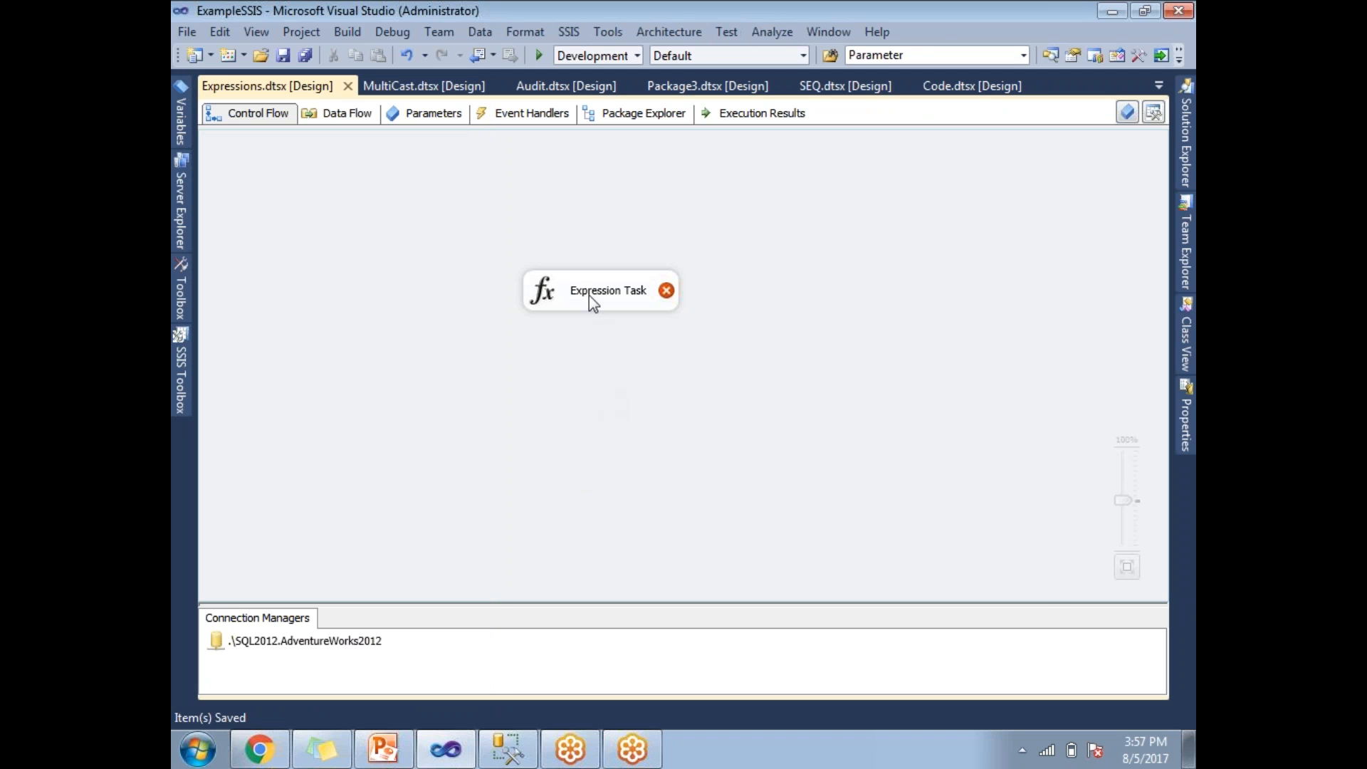
Step: Open the task's Expression Builder and select User::FilePath from Variables and Parameters
double_click(599, 290)
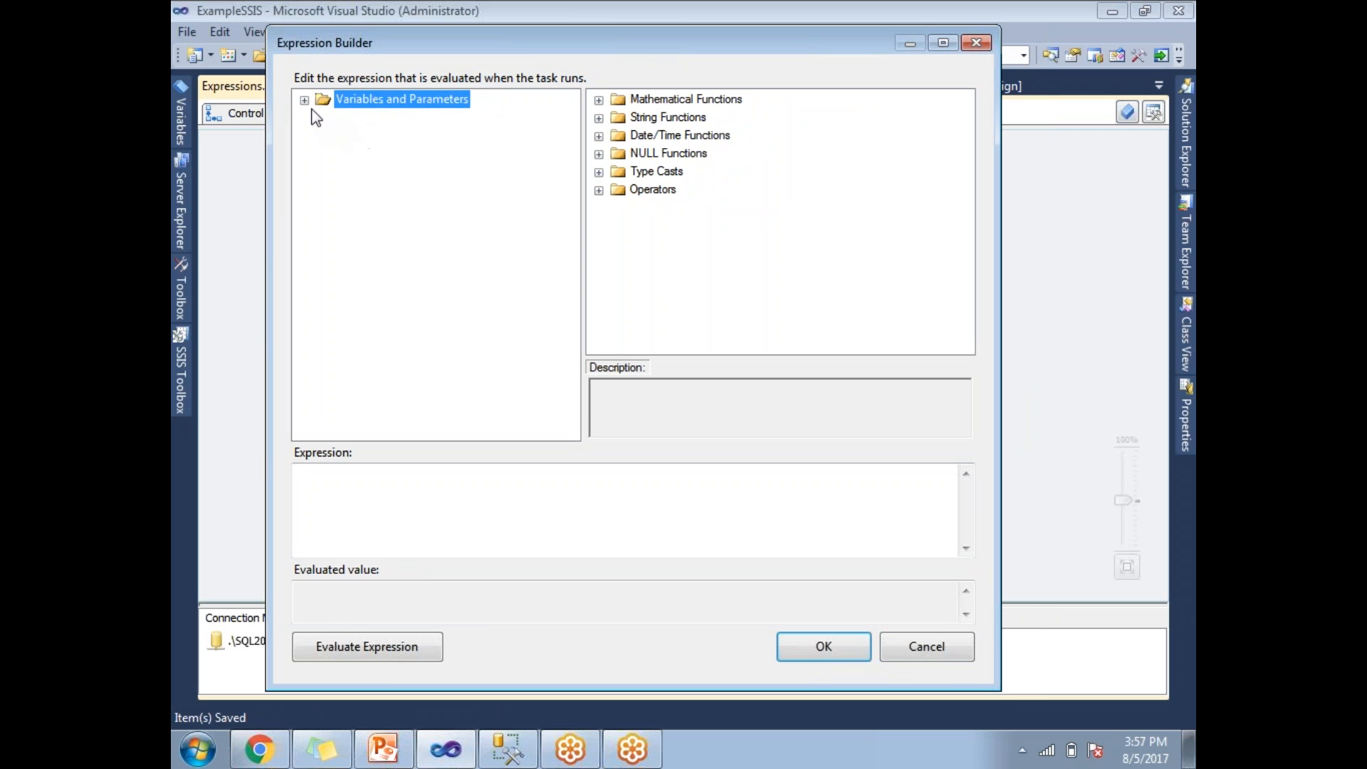
mouse_move(376, 106)
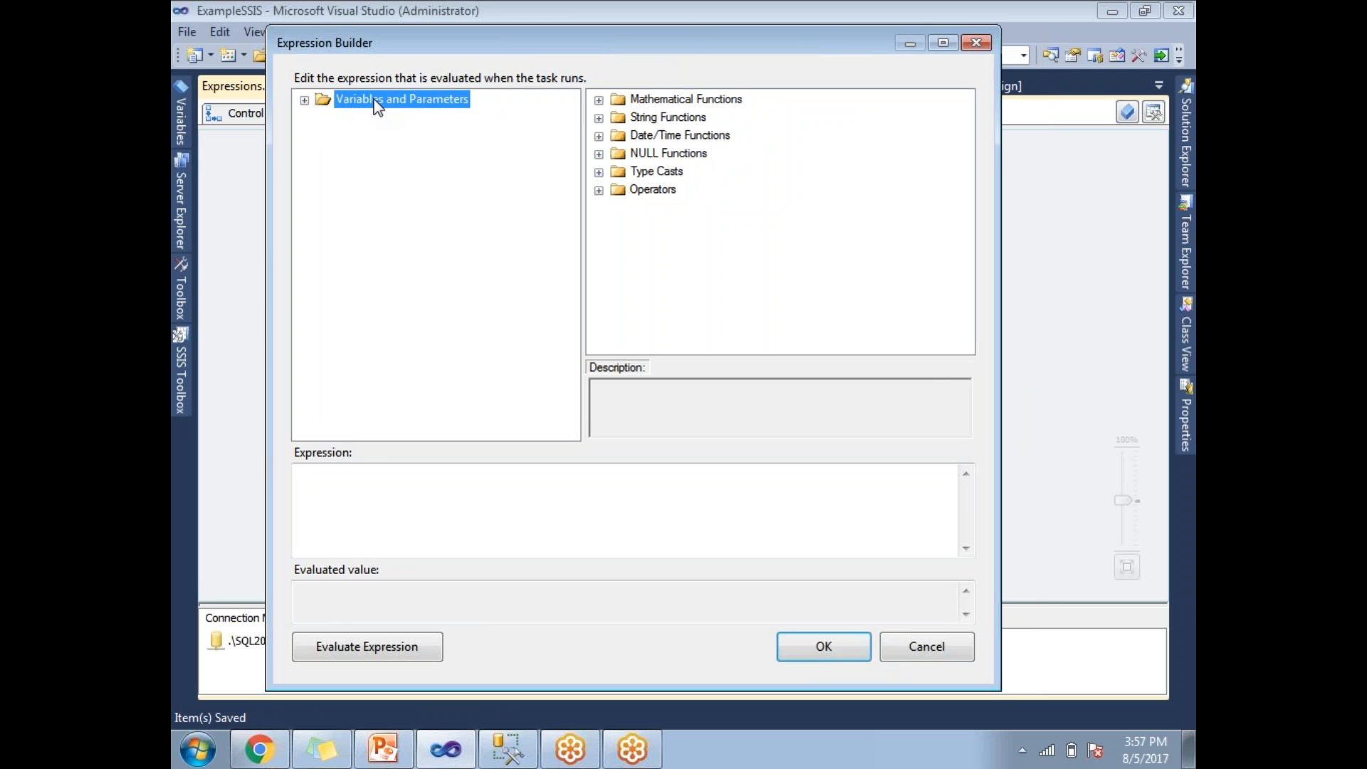
mouse_move(312, 113)
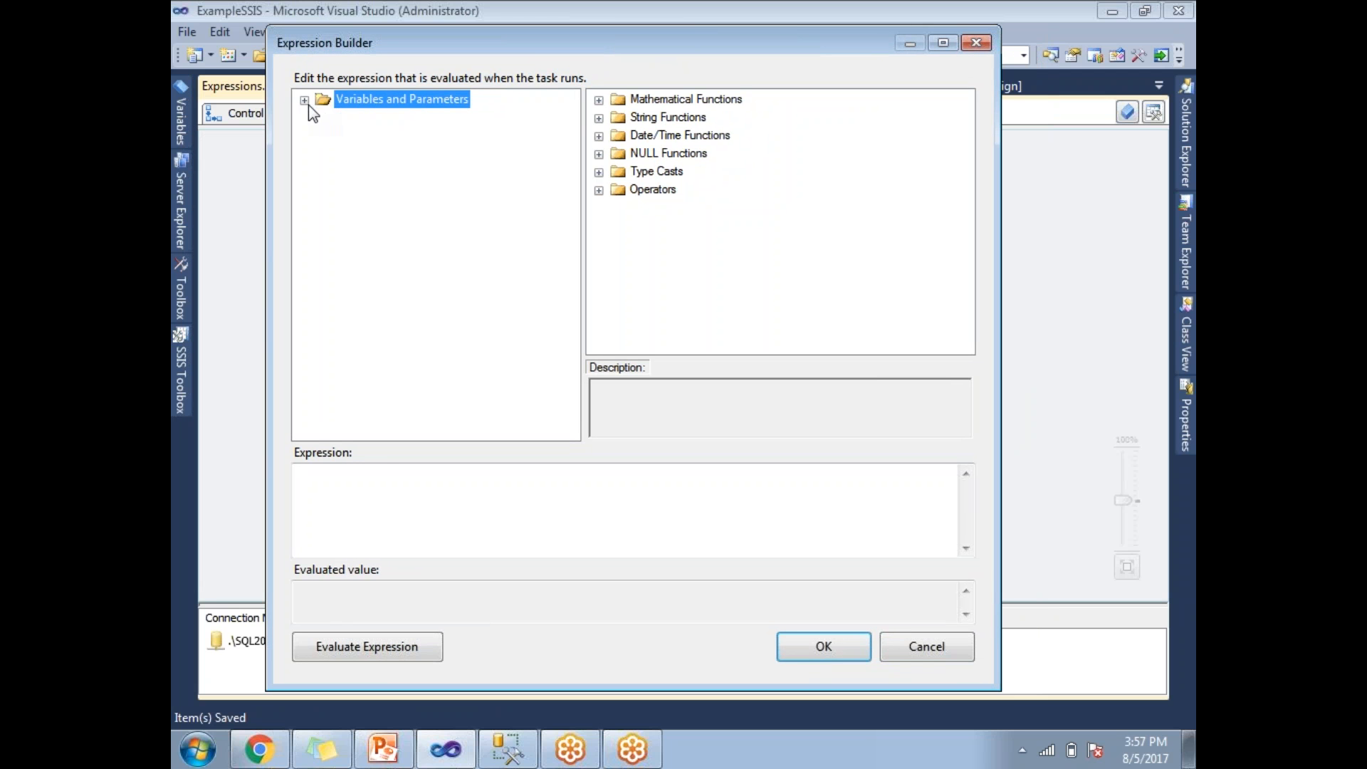
left_click(304, 98)
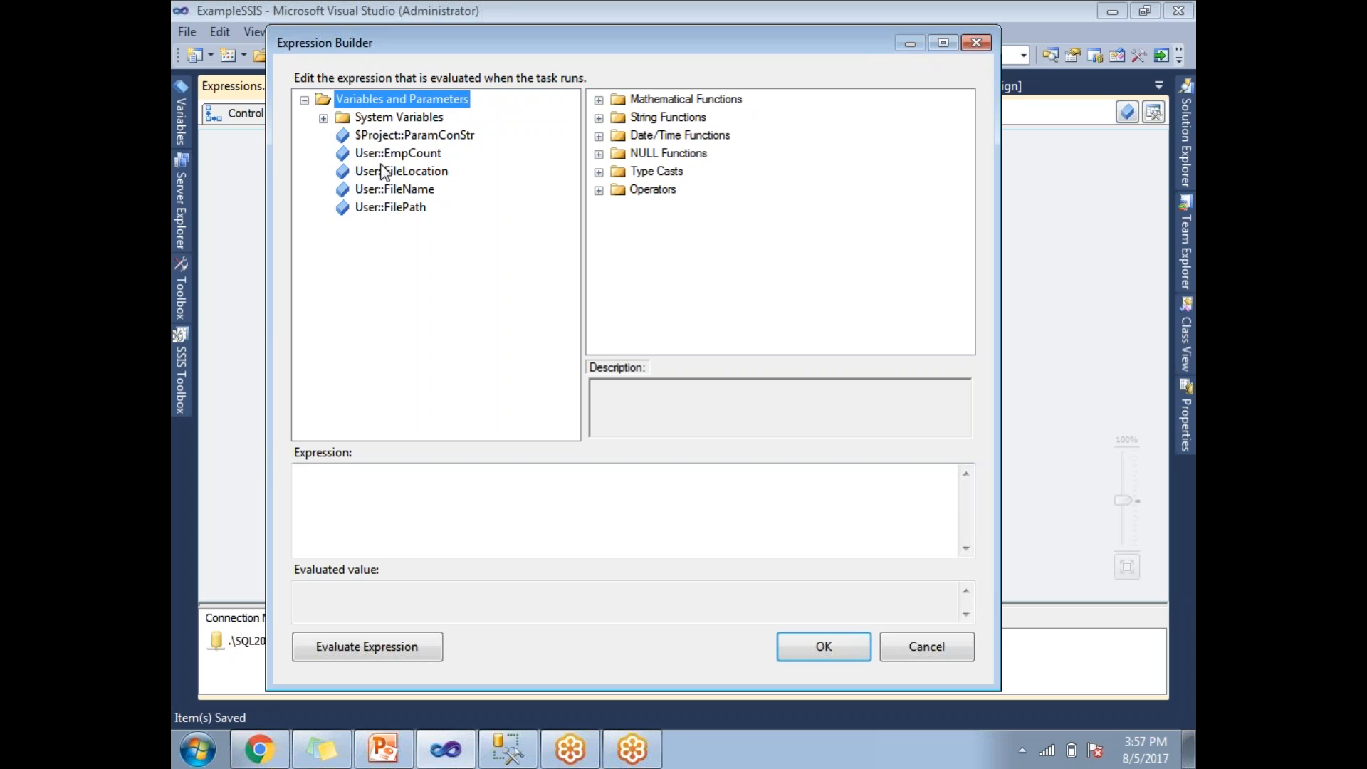
mouse_move(401, 218)
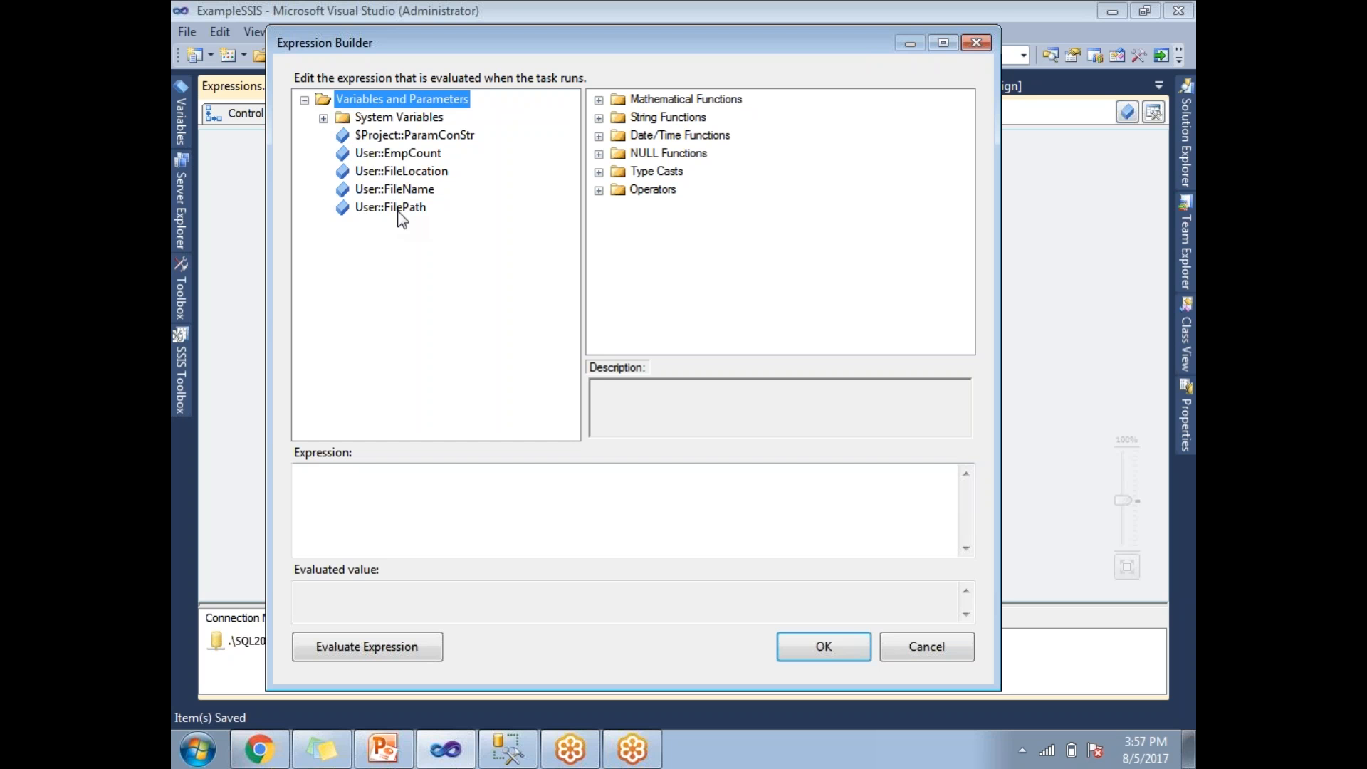
left_click(389, 207)
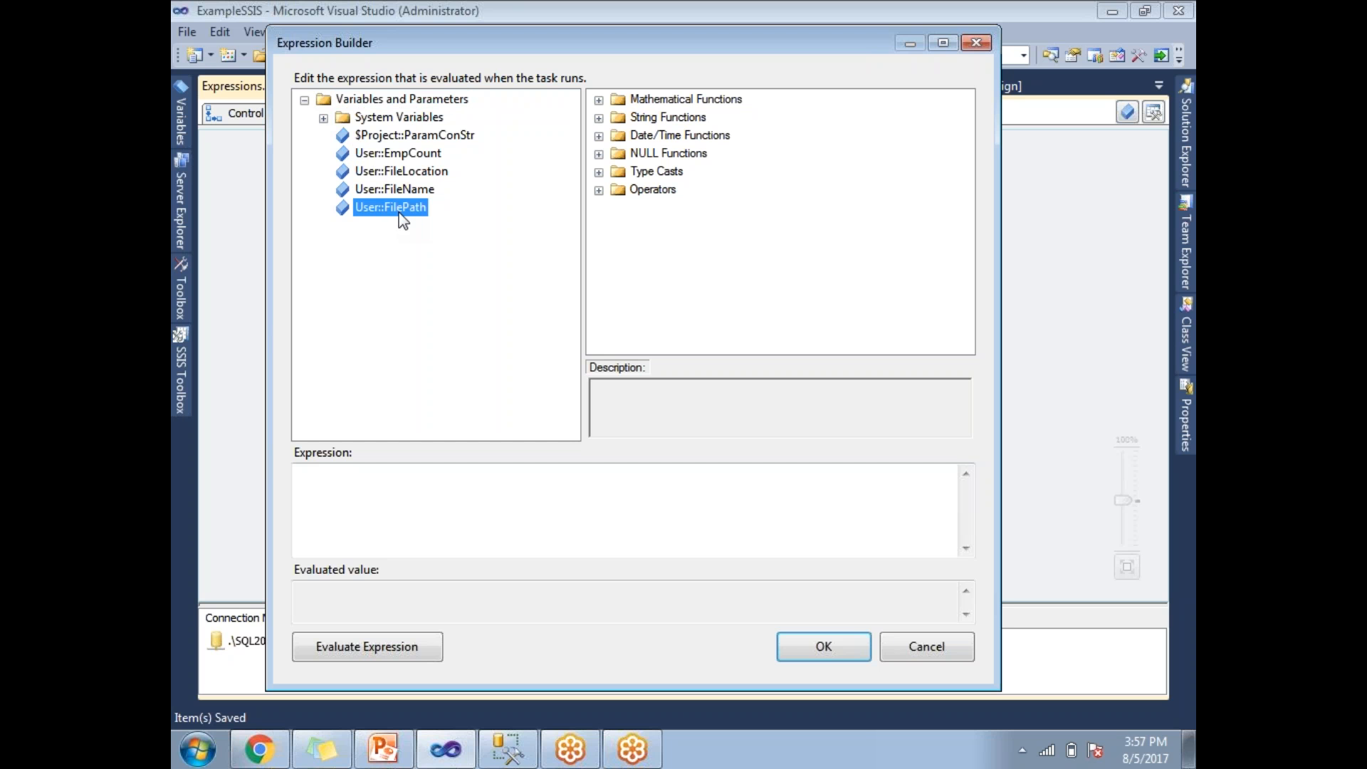
mouse_move(403, 220)
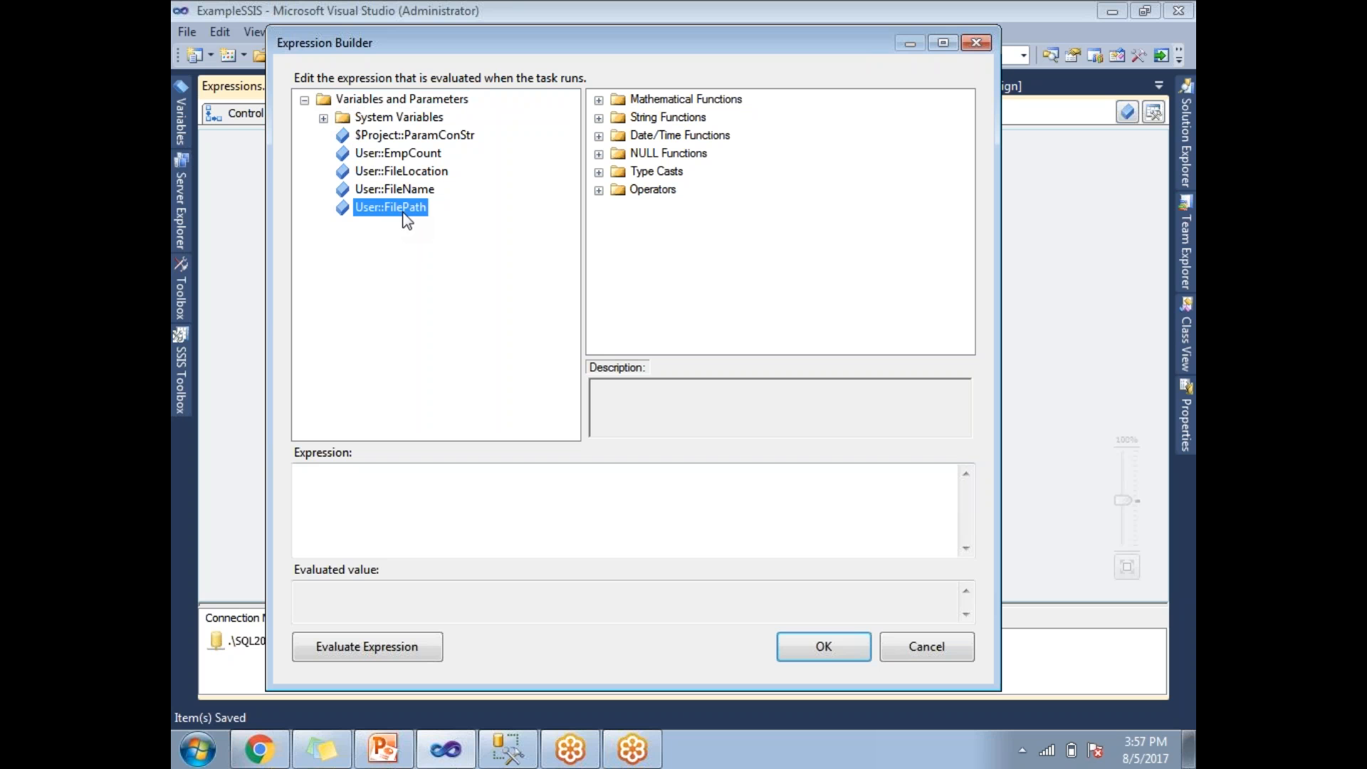
mouse_move(412, 220)
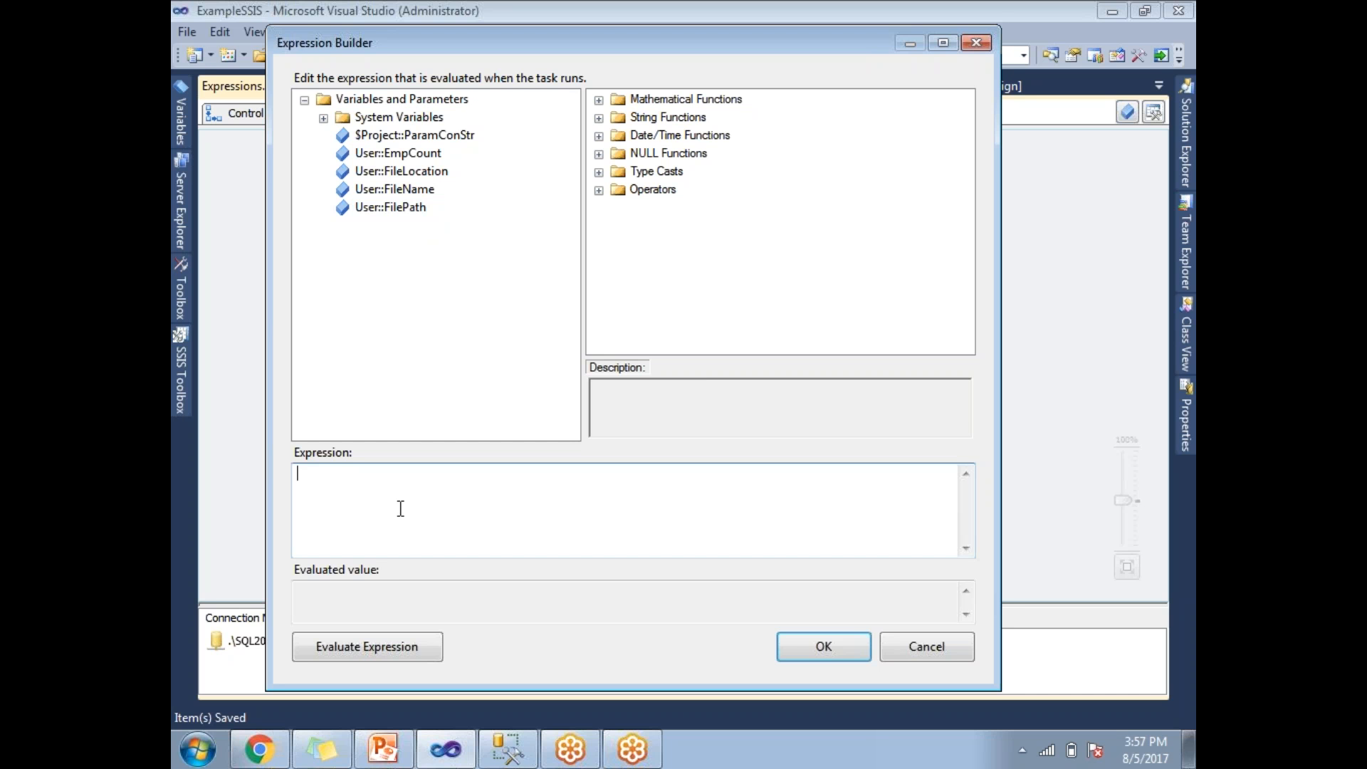
mouse_move(423, 472)
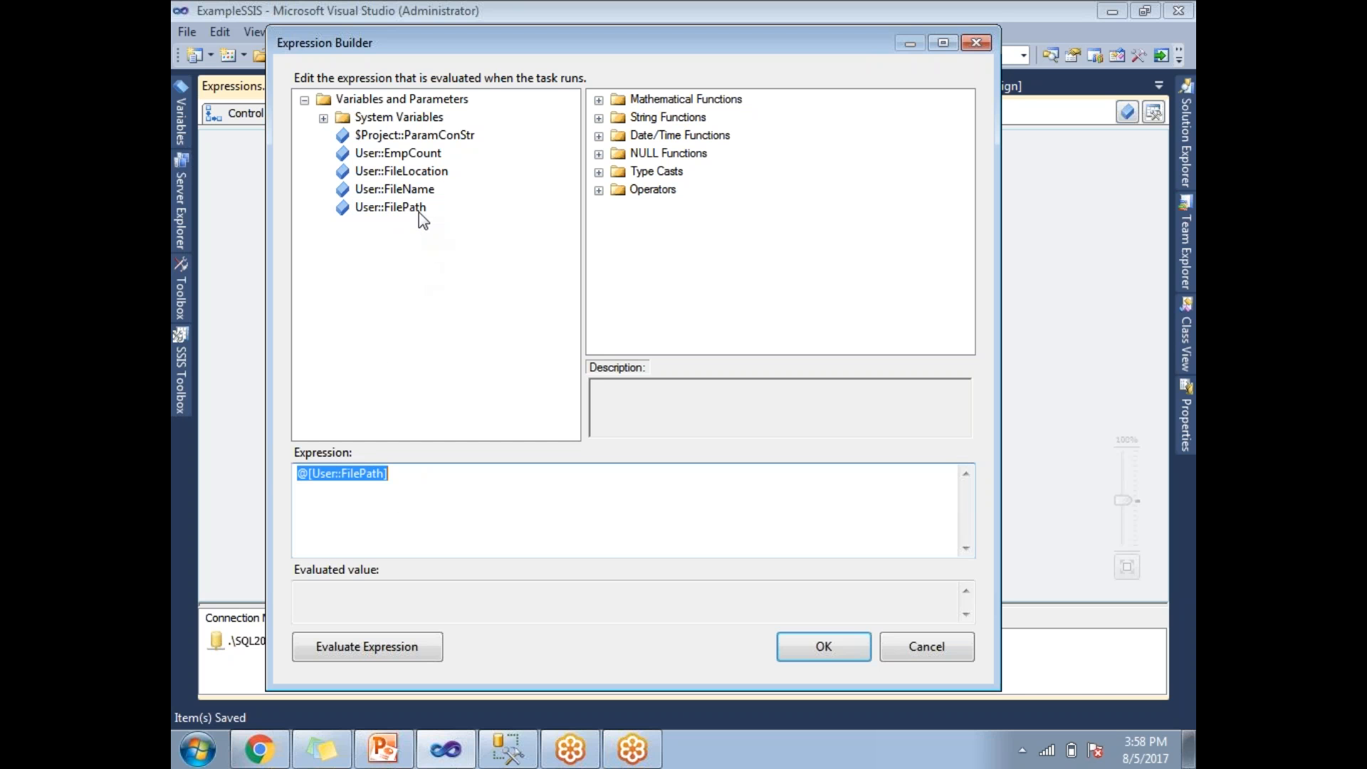
Step: Build FilePath = FileLocation + FileName and evaluate it to F:\Vendors\Amounts.txt
left_click(416, 473)
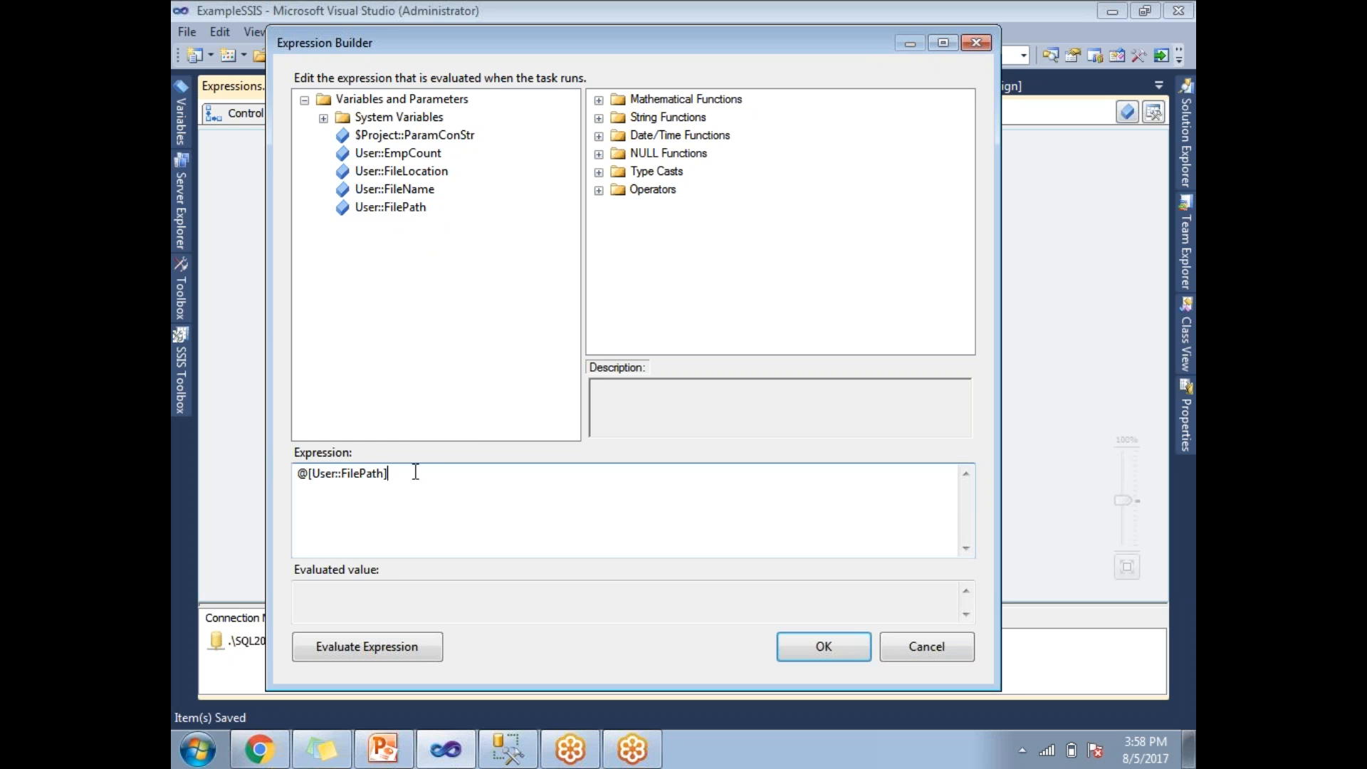
type("= @[User::FileLocation")
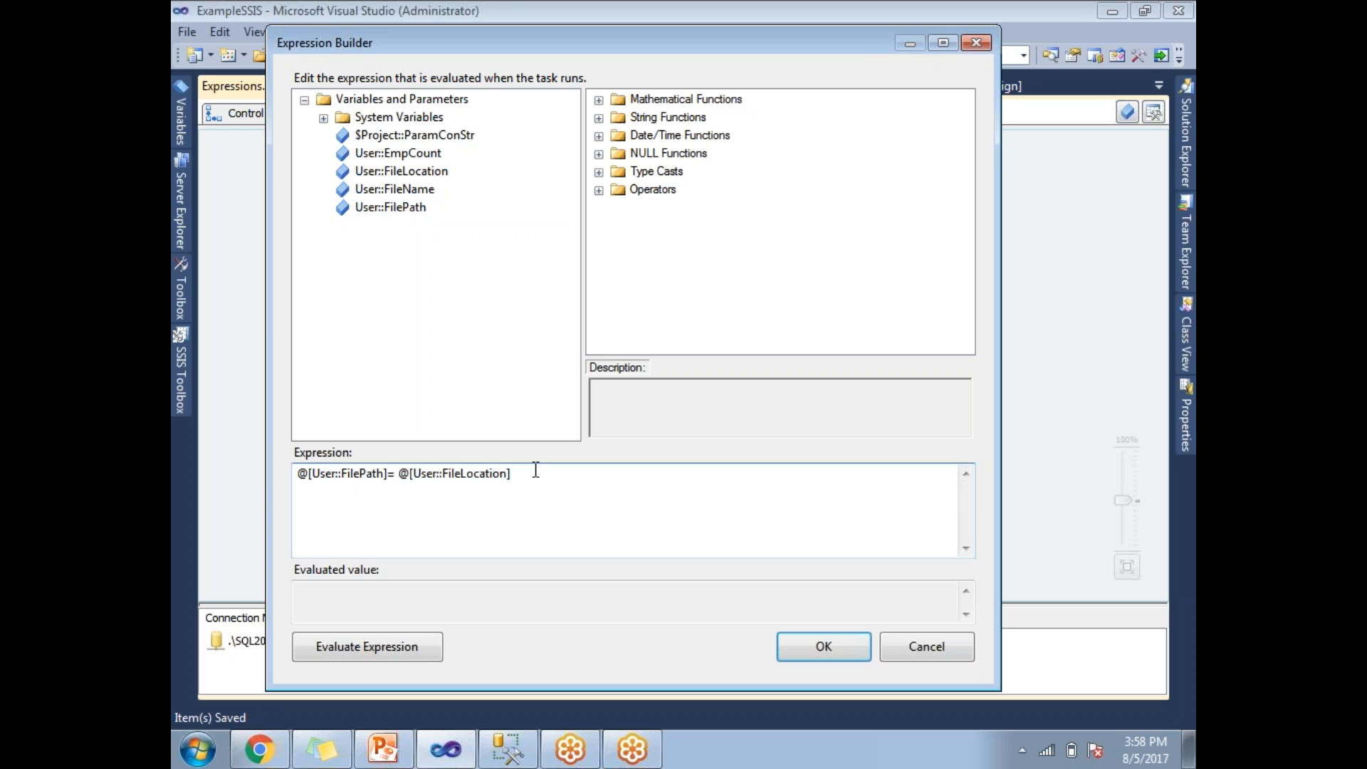
type("+ @[User::FileName")
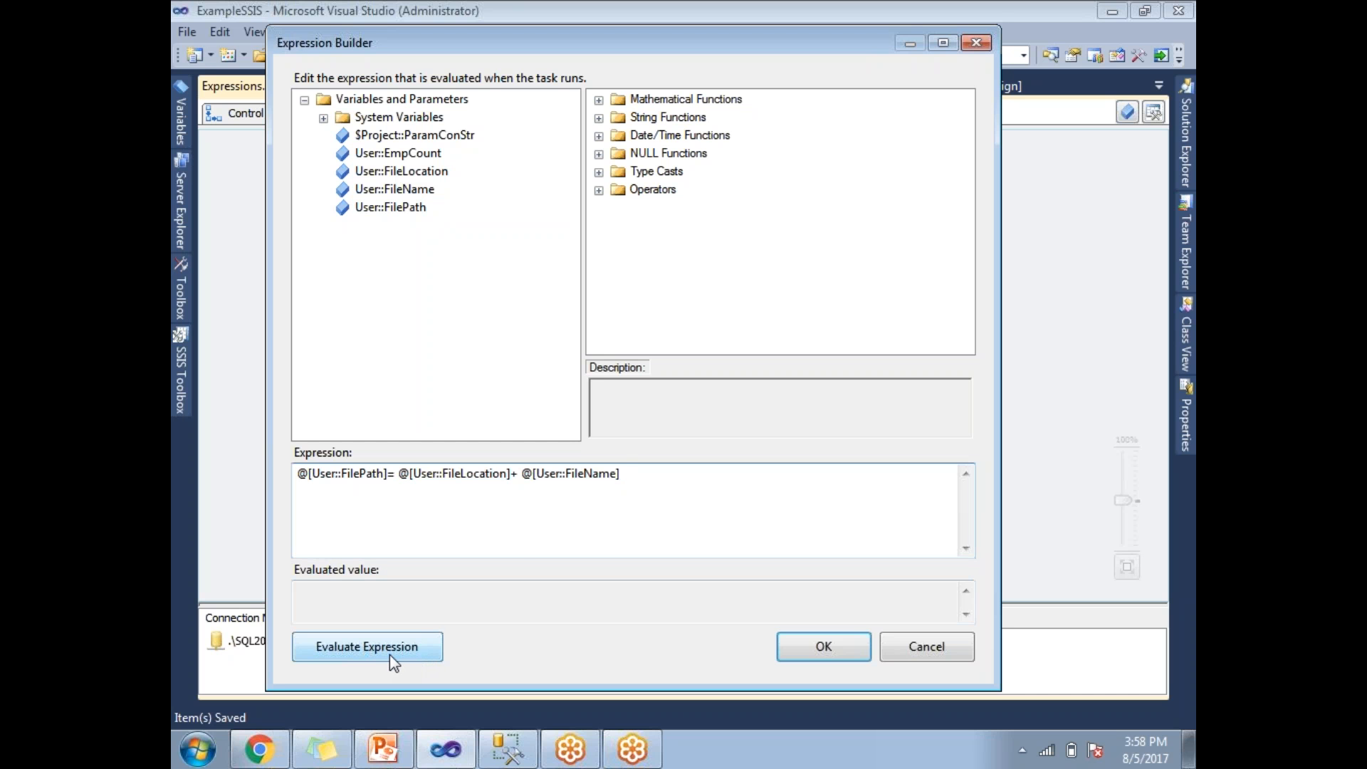
left_click(366, 645)
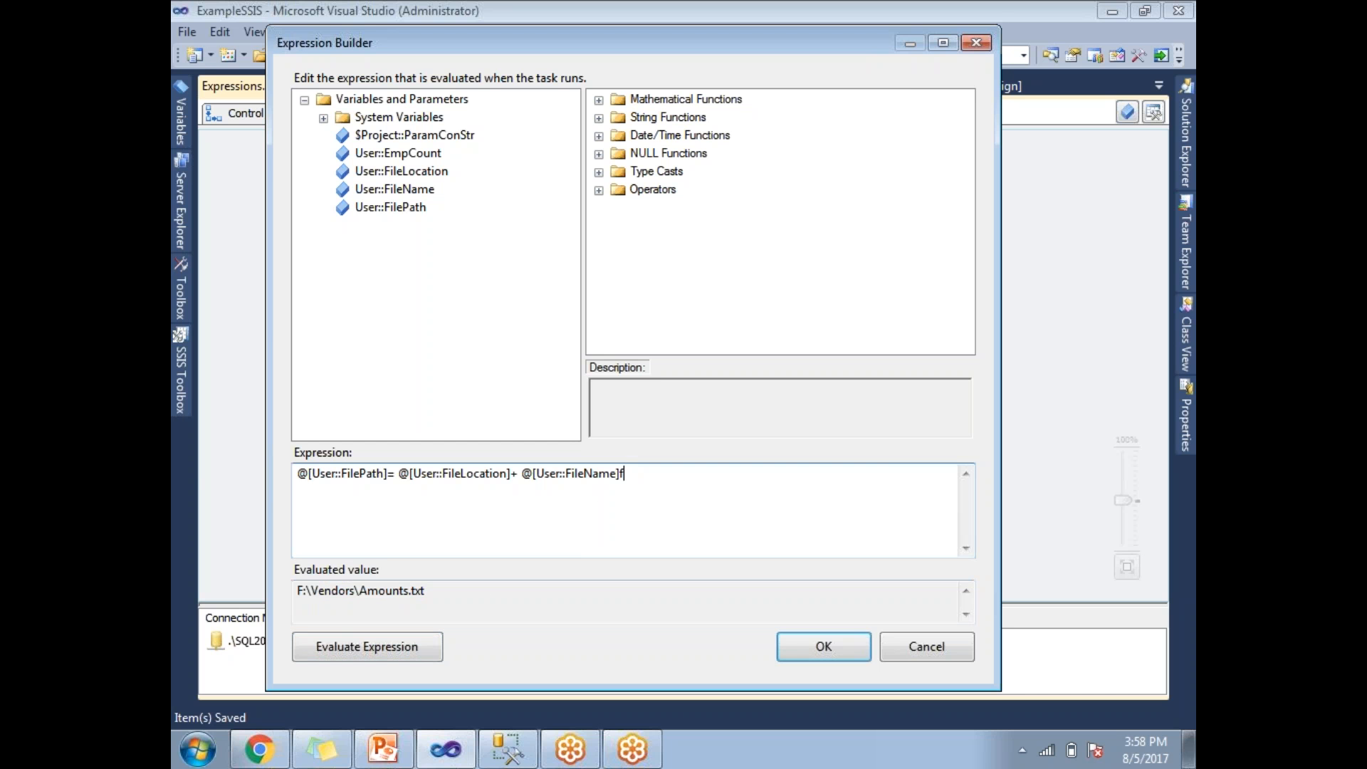
Step: Append stray 'fdg' to the expression, evaluate it, and dismiss the parse error
type("fdg")
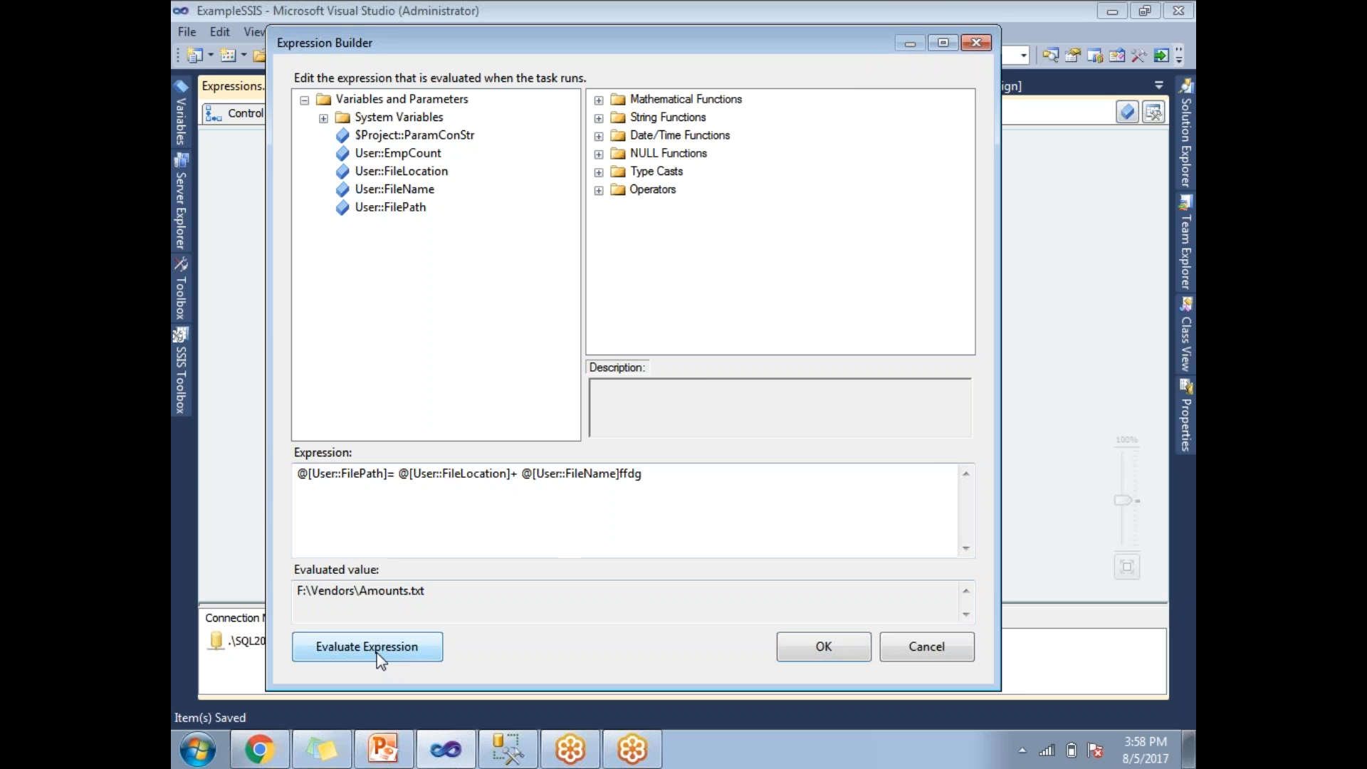
left_click(366, 646)
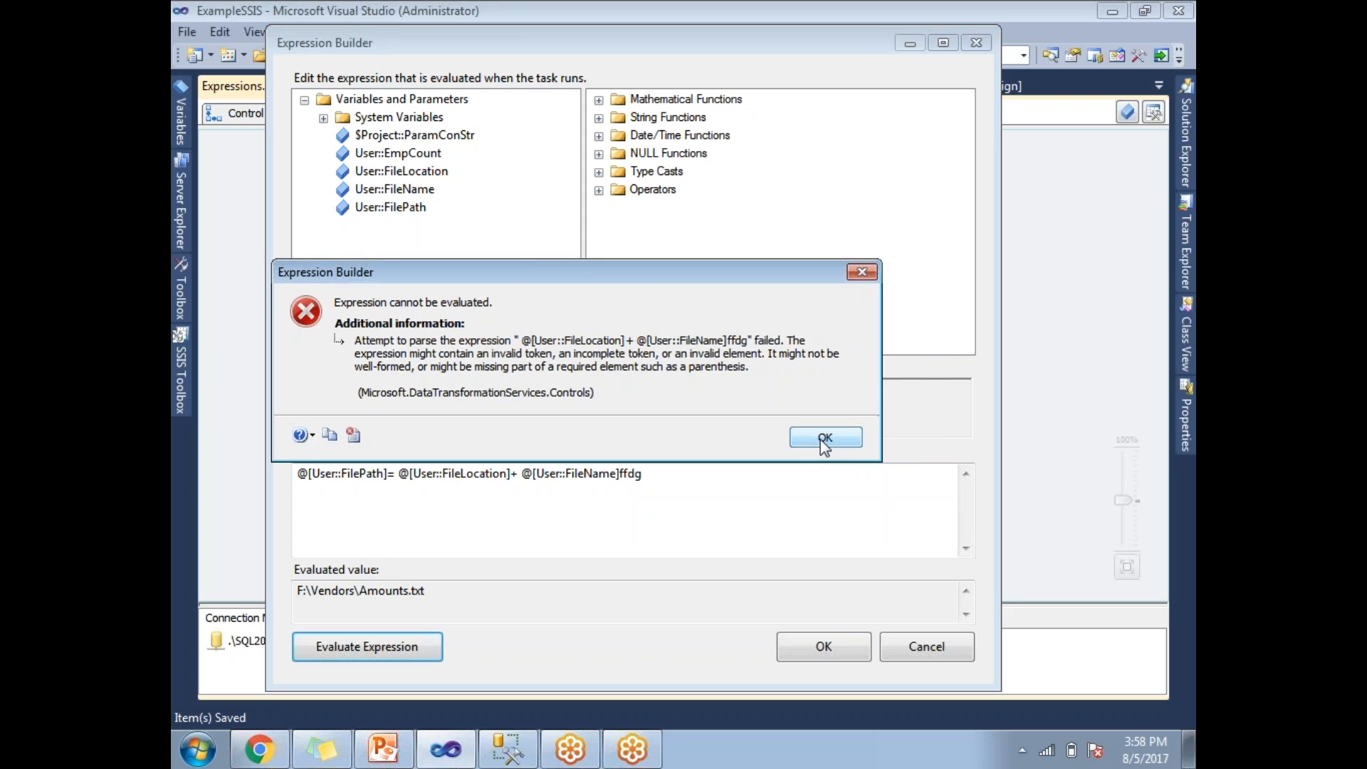
left_click(824, 436)
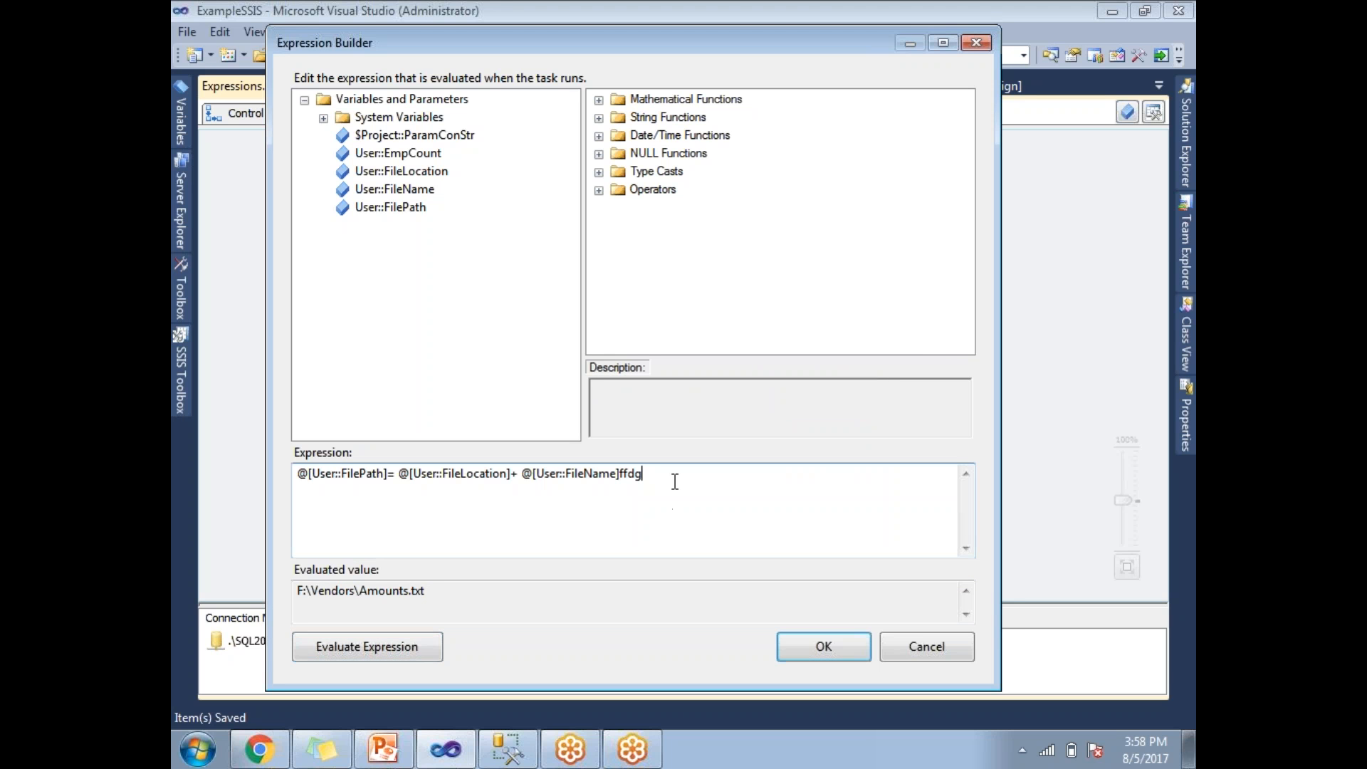
Step: Delete the stray characters, review the FilePath and FileName variables, and accept the expression
key("Backspace")
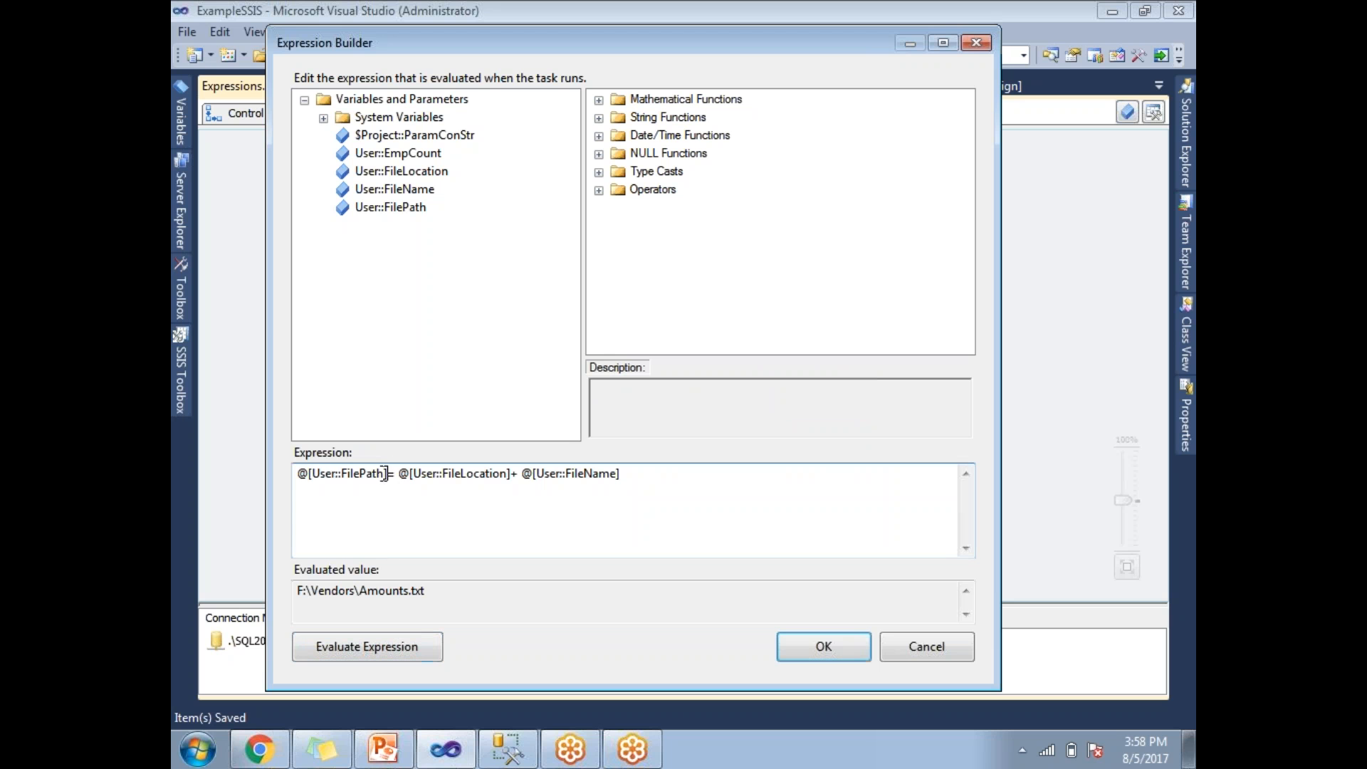
double_click(342, 474)
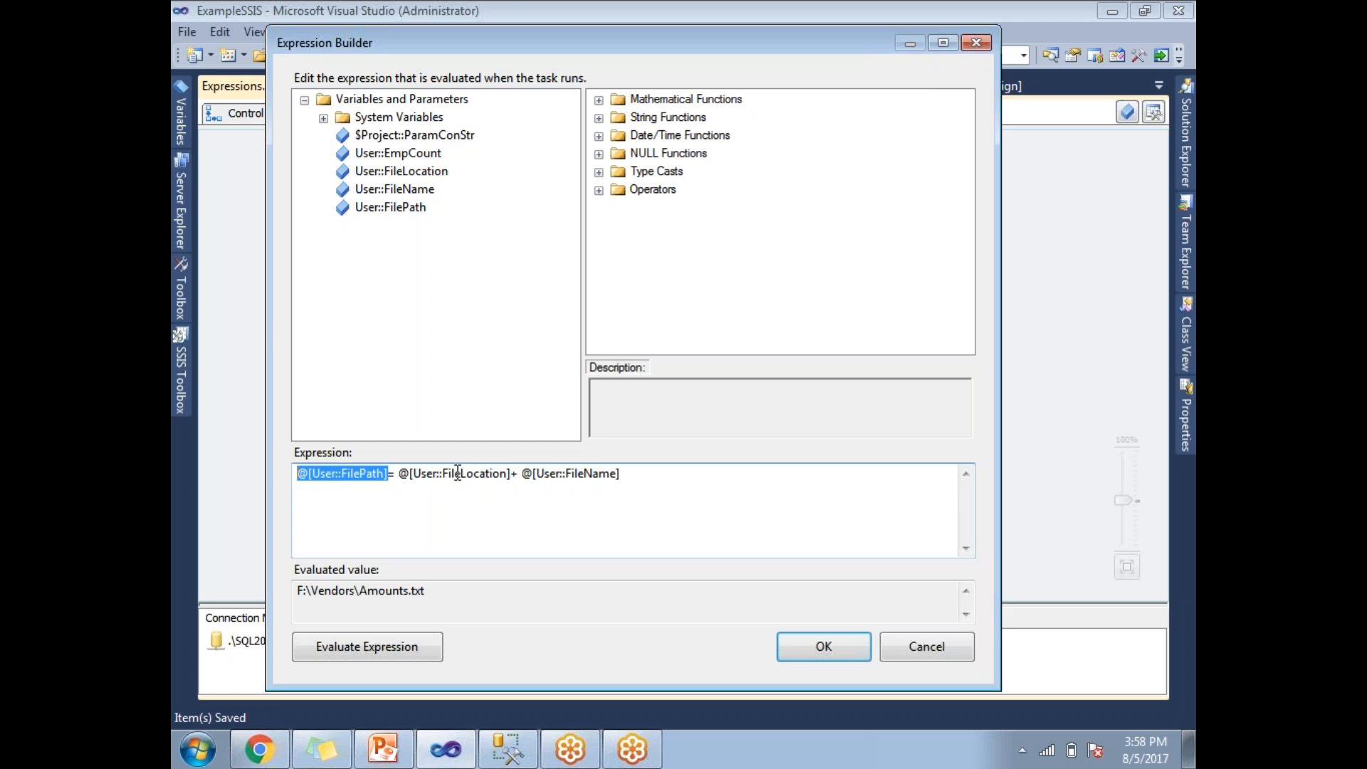
double_click(576, 474)
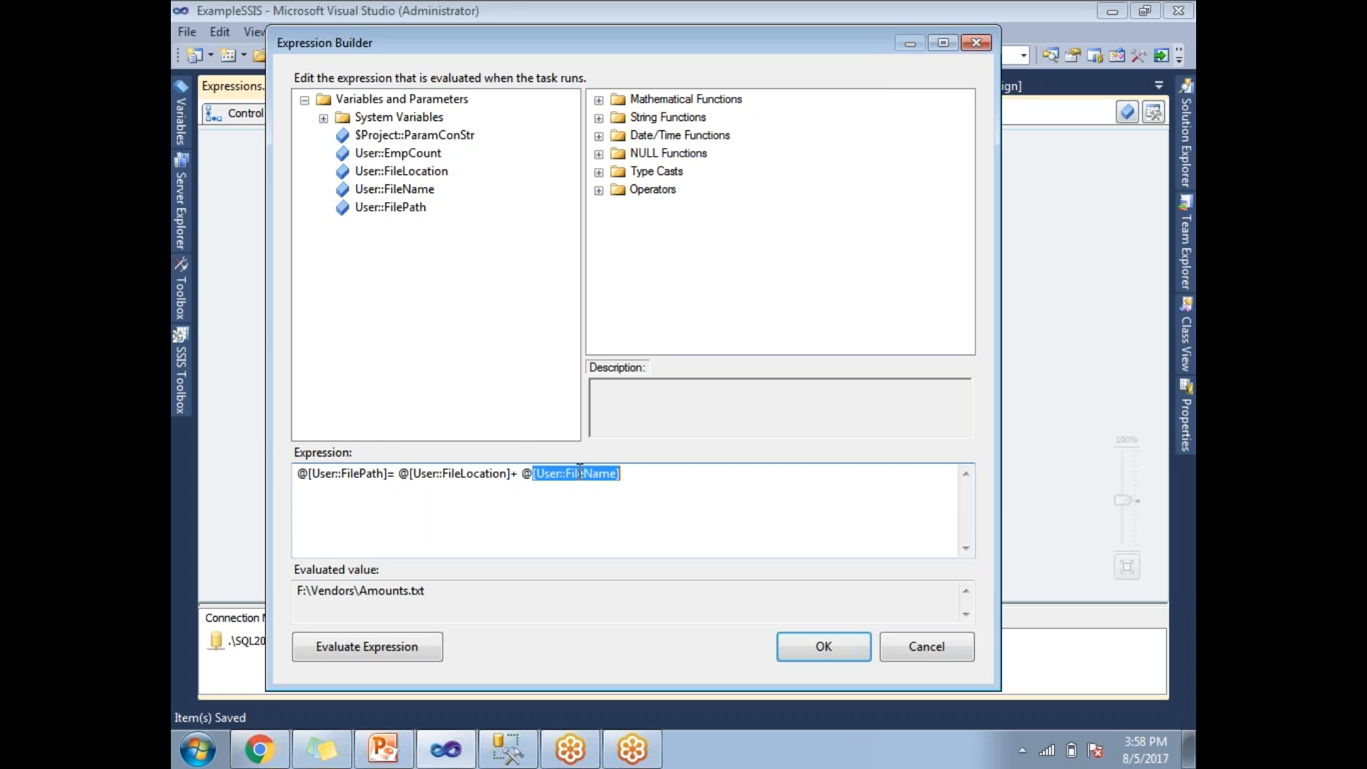
left_click(671, 497)
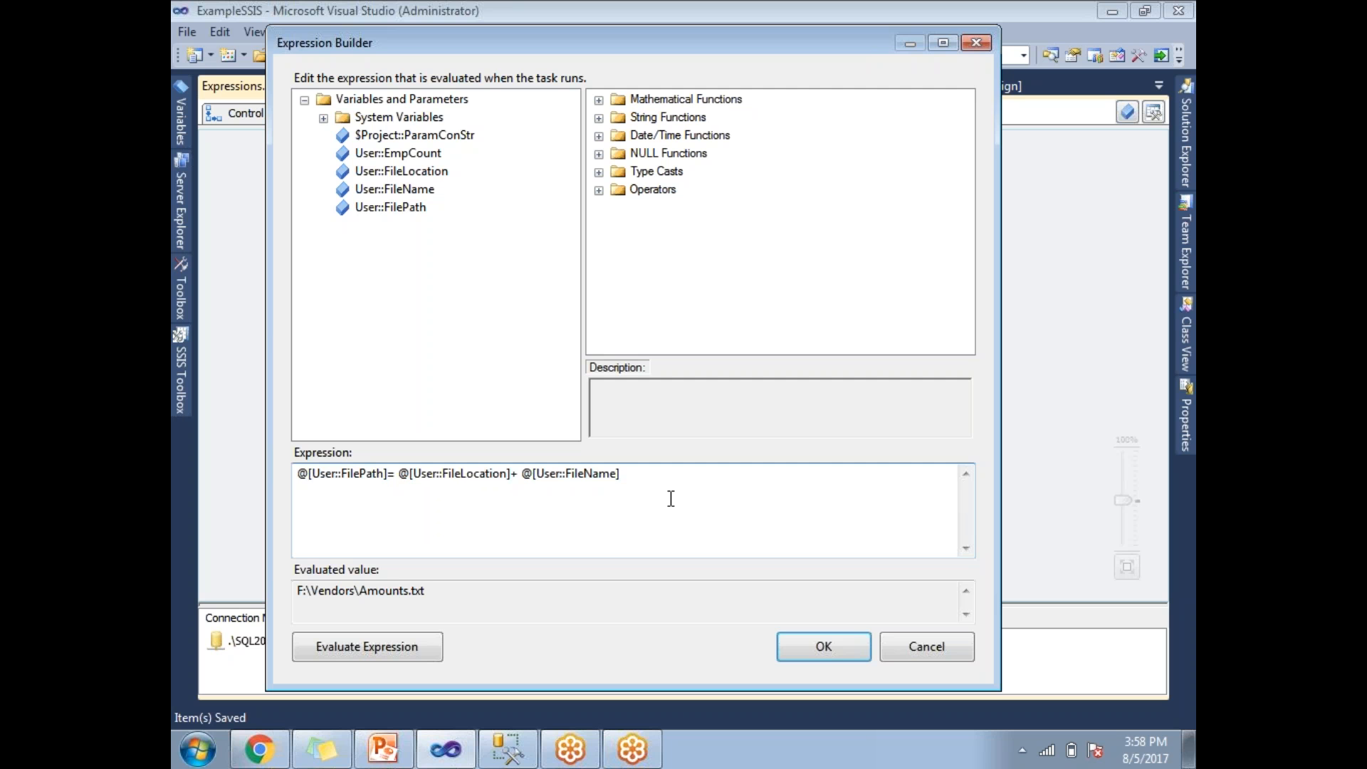
left_click(822, 646)
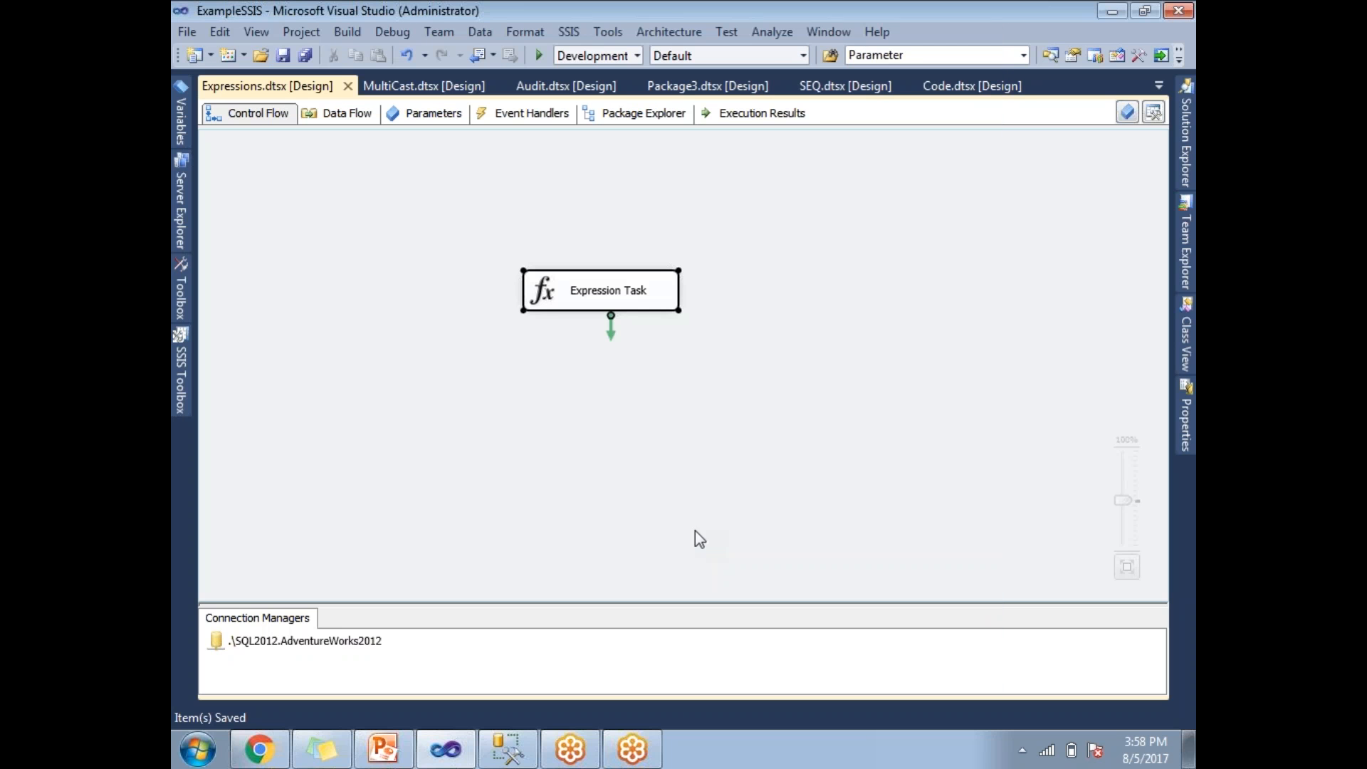
left_click(698, 539)
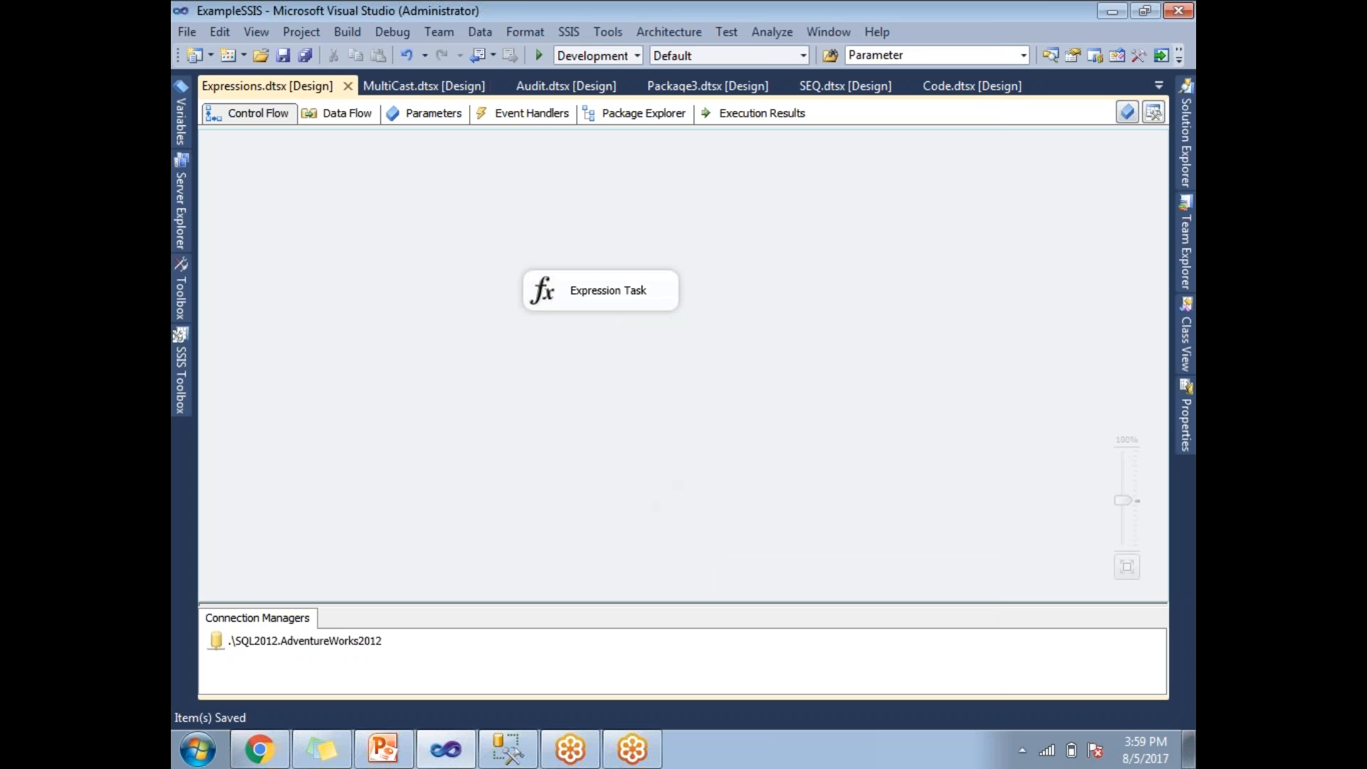